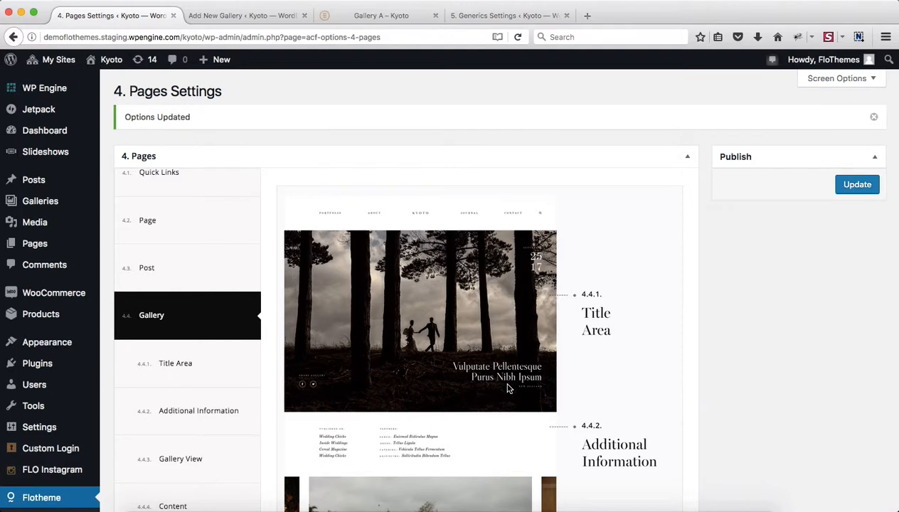
pyautogui.moveTo(32, 405)
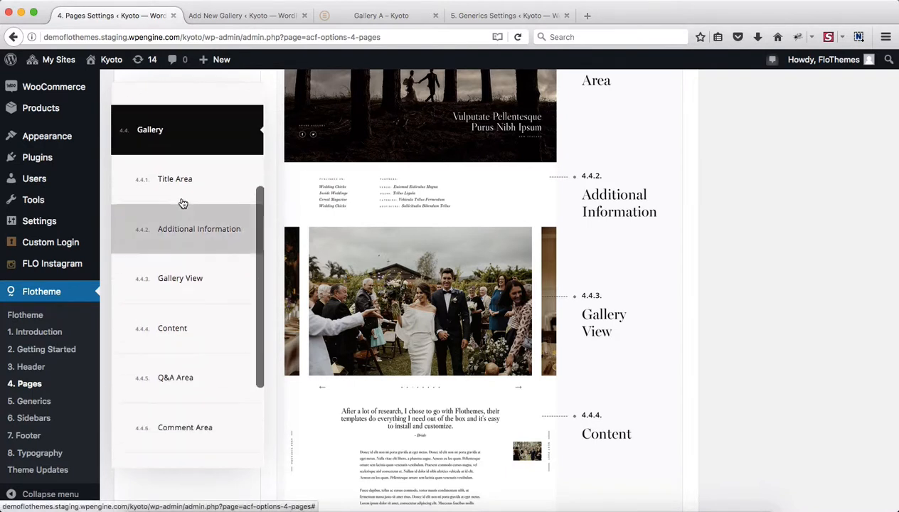
# Review the gallery Pages Settings and check the live Gallery A page on the site.
pyautogui.scroll(-3)
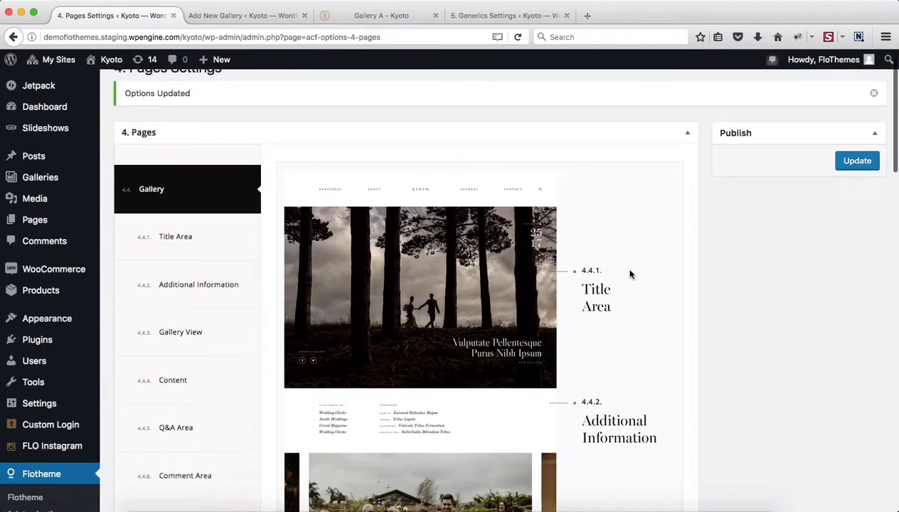
pyautogui.scroll(-3)
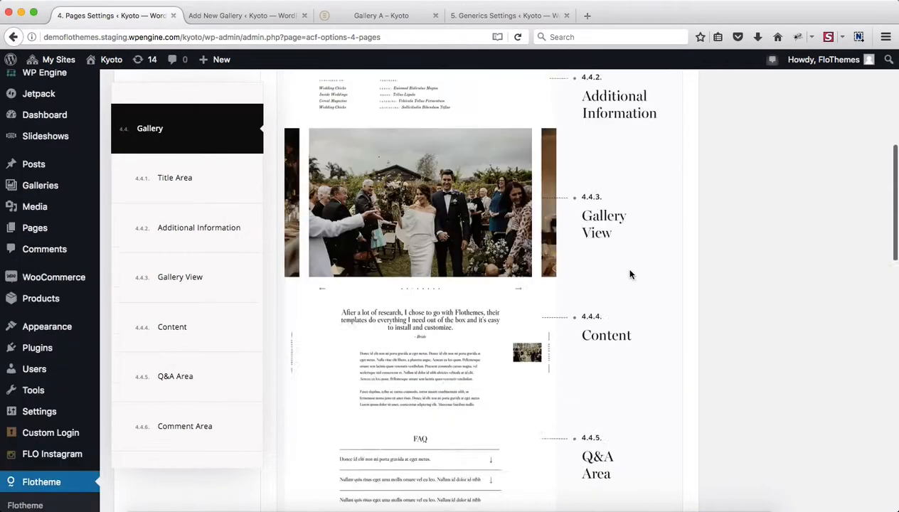
pyautogui.scroll(3)
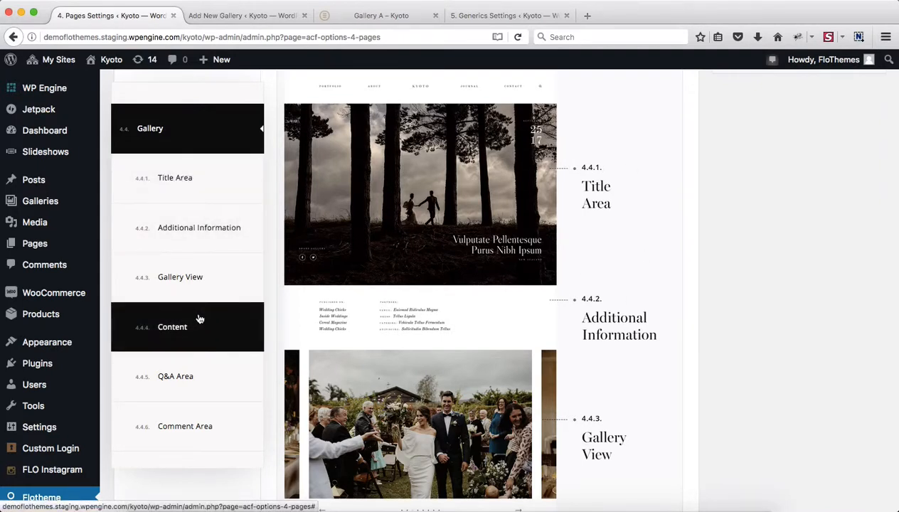
pyautogui.scroll(-3)
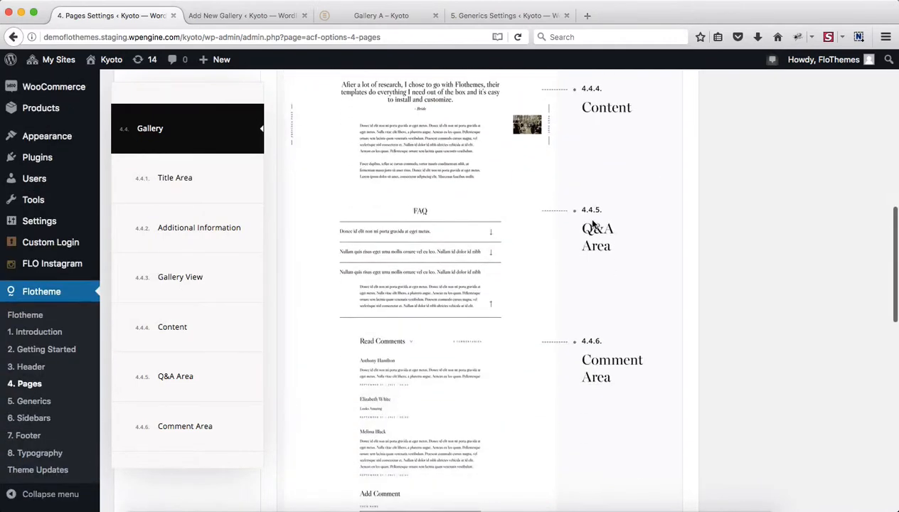
pyautogui.scroll(-3)
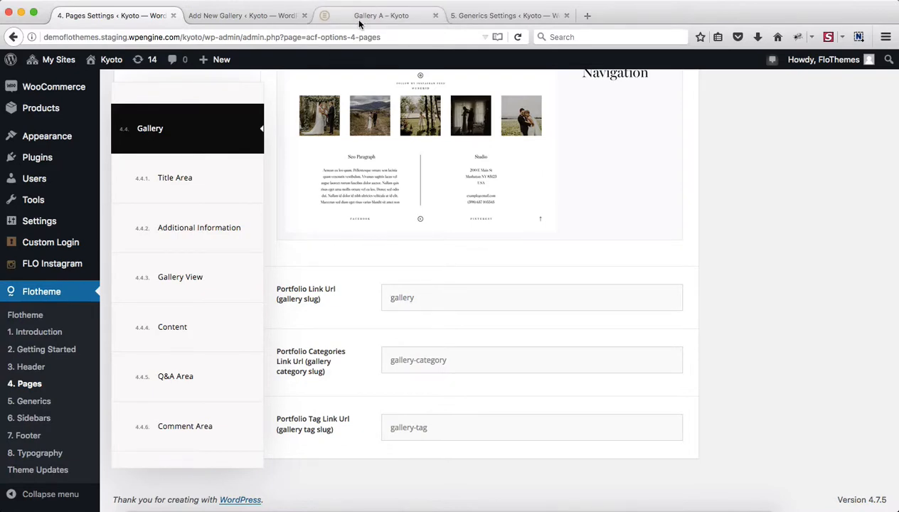
pyautogui.click(381, 16)
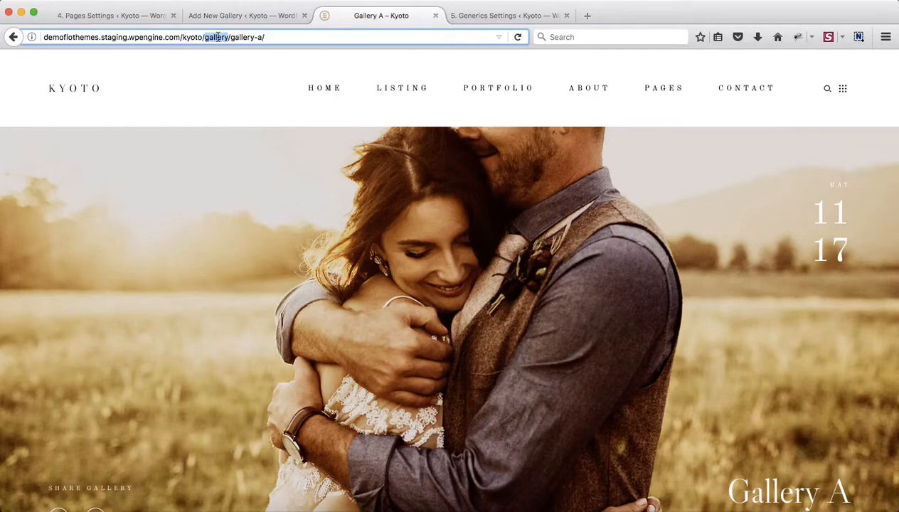
pyautogui.click(111, 14)
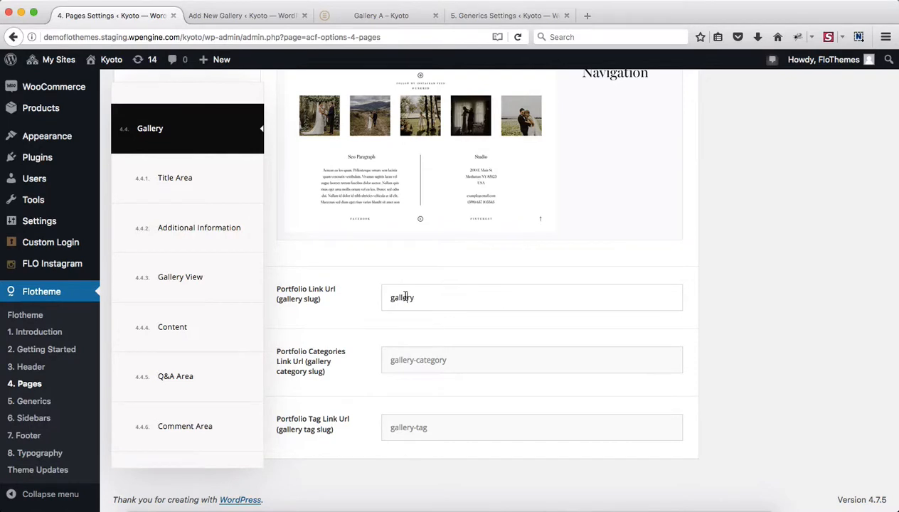
# Change the gallery link slug from 'gallery' to 'portfolio' and save the Pages Settings.
pyautogui.doubleClick(401, 297)
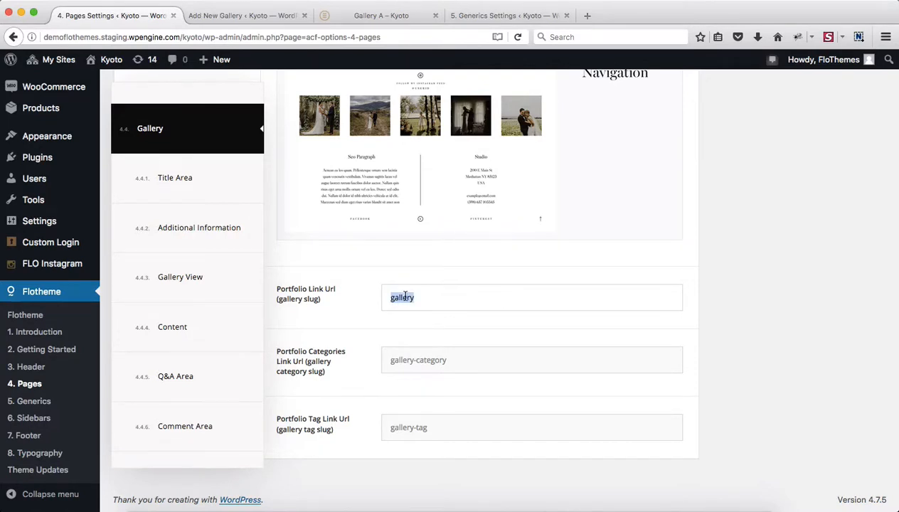
pyautogui.write('po')
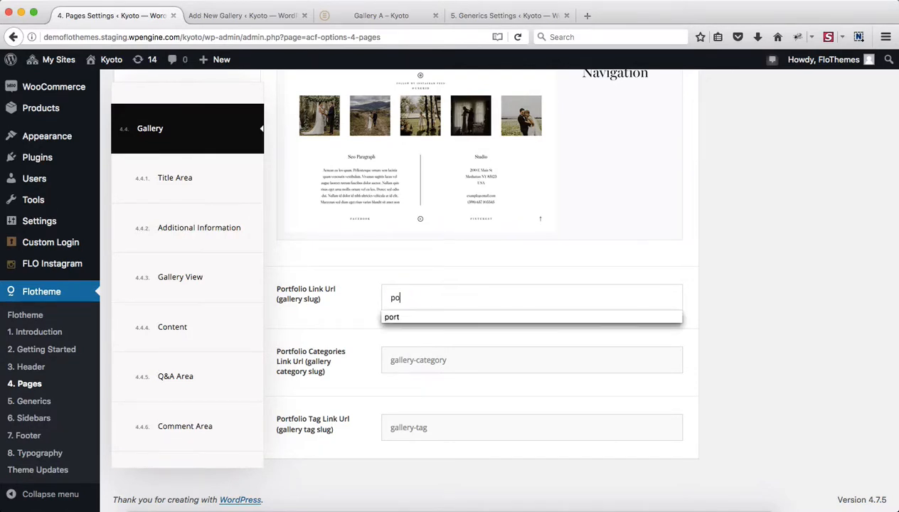
pyautogui.write('rtfo')
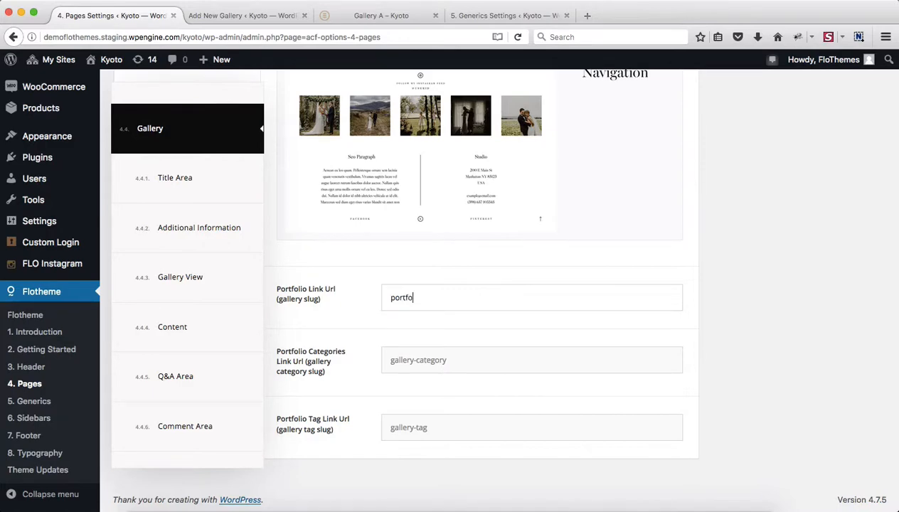
pyautogui.click(856, 185)
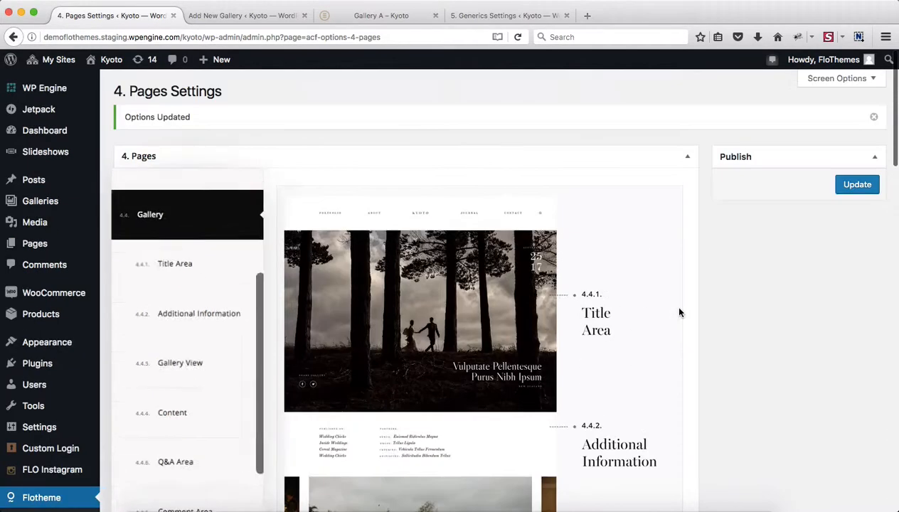
pyautogui.click(856, 185)
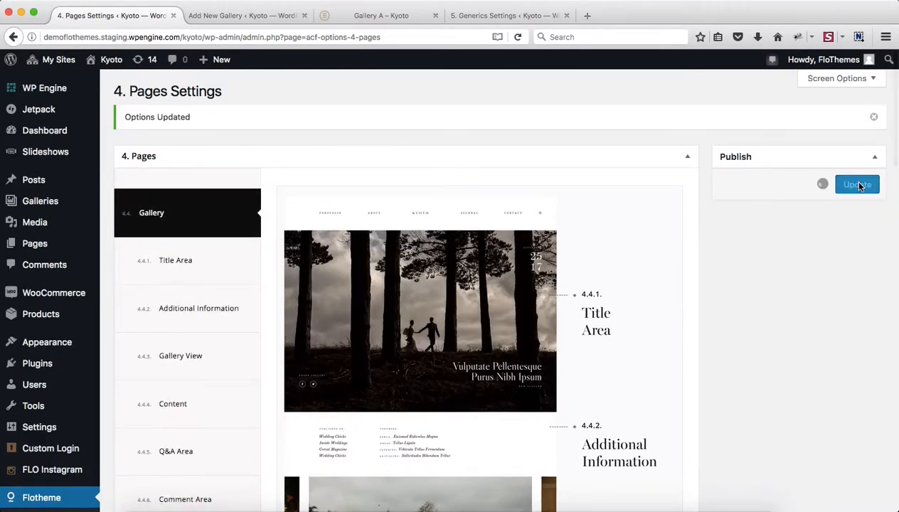
pyautogui.click(856, 184)
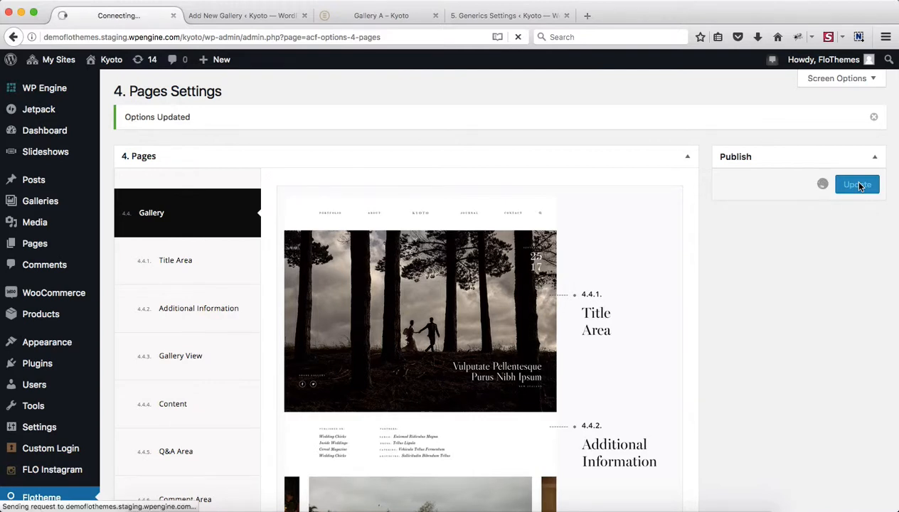
pyautogui.click(856, 185)
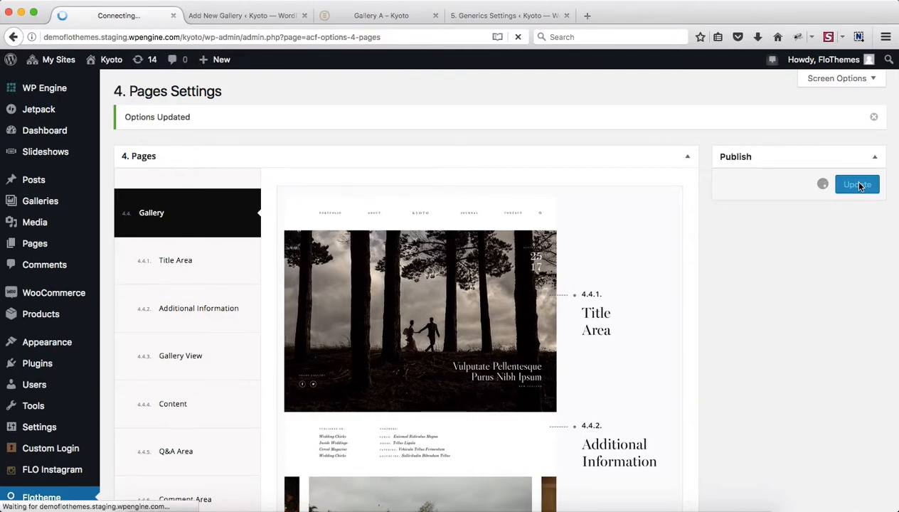
pyautogui.click(856, 185)
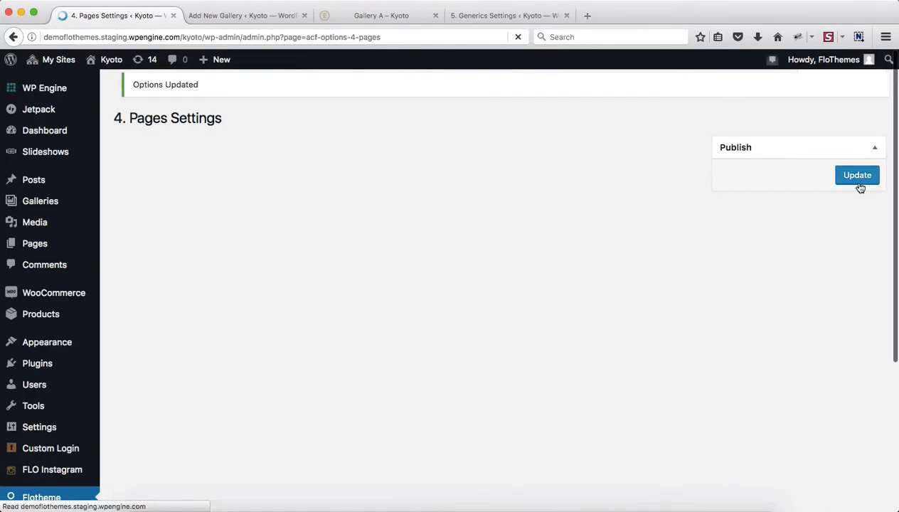
pyautogui.click(381, 14)
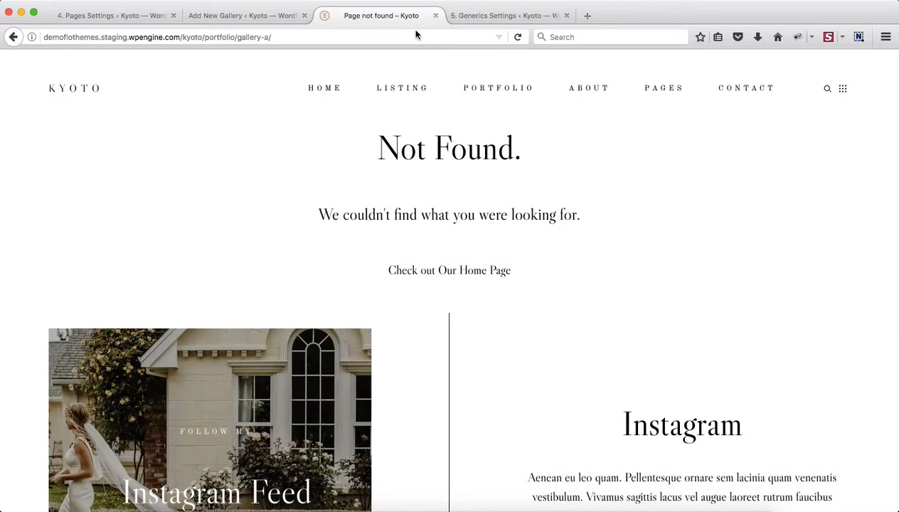
pyautogui.moveTo(395, 188)
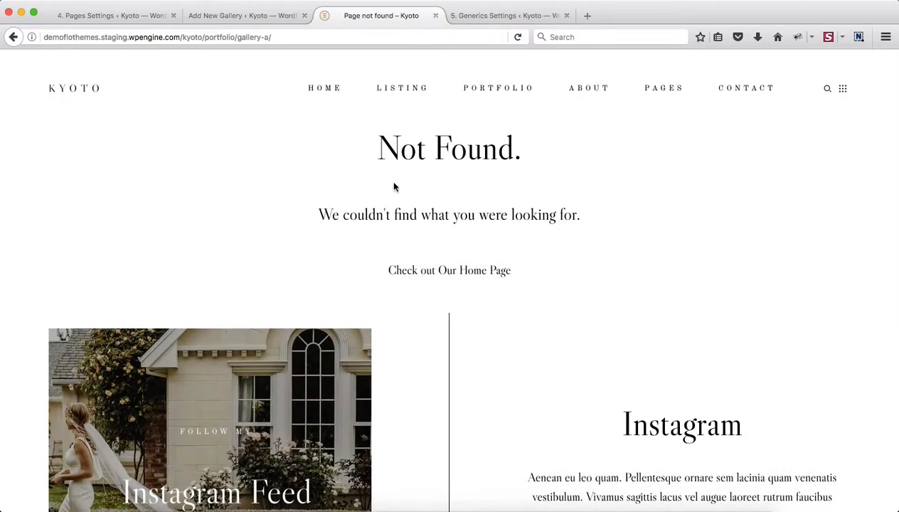
pyautogui.moveTo(560, 205)
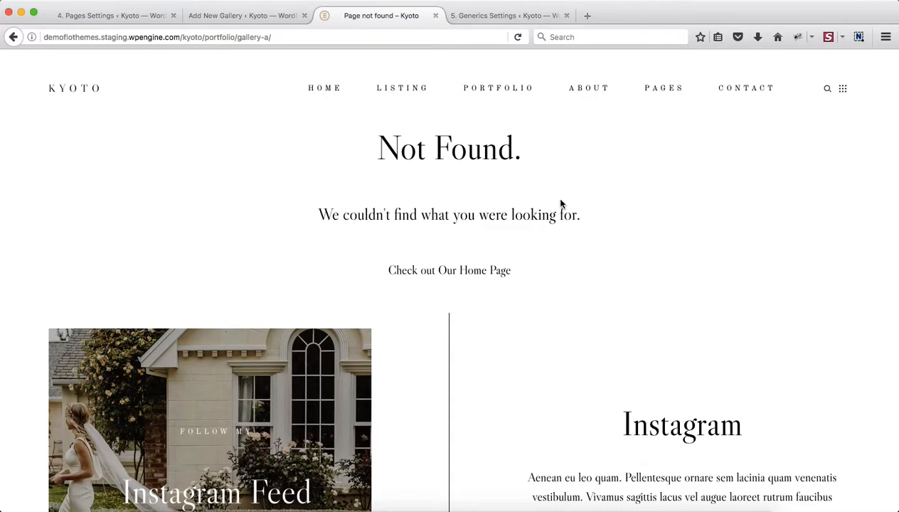
pyautogui.moveTo(227, 74)
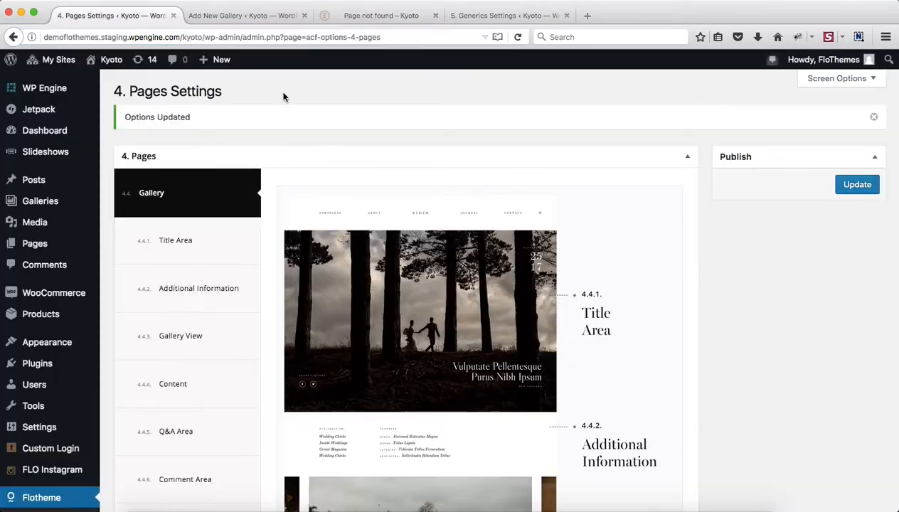
# Set the gallery link slug back from 'portfolio' to 'gallery' and save the Pages Settings.
pyautogui.scroll(-3)
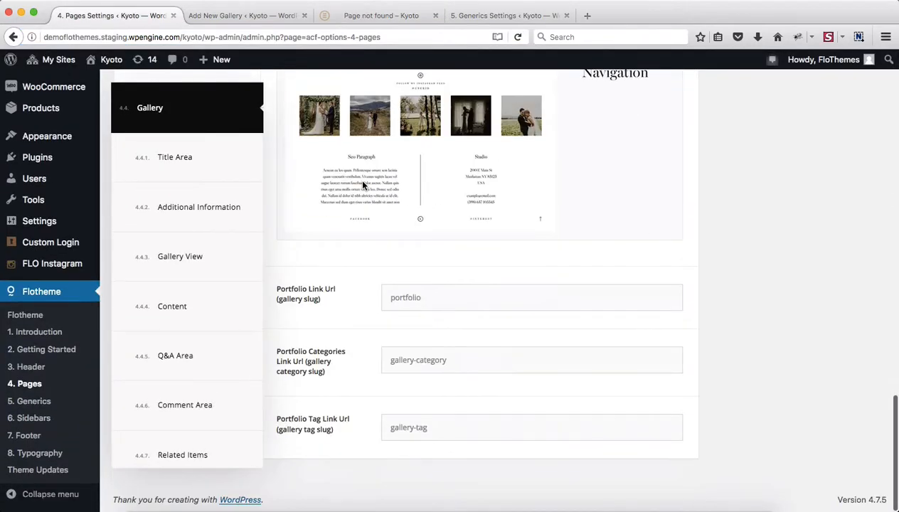
pyautogui.scroll(-3)
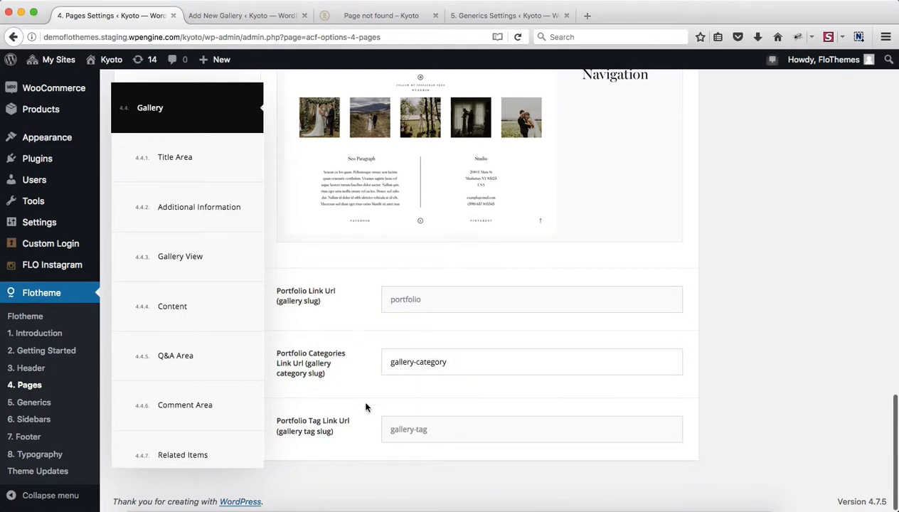
pyautogui.click(418, 361)
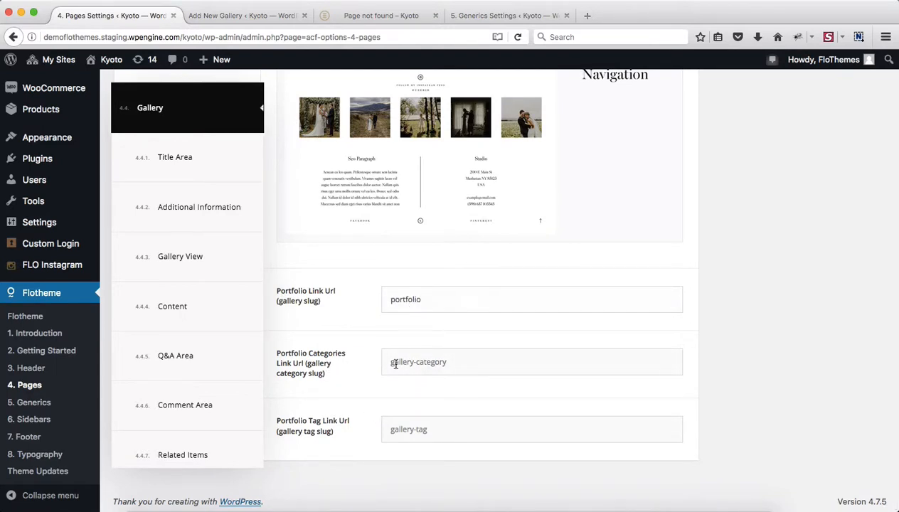
pyautogui.doubleClick(401, 363)
pyautogui.write('gallery')
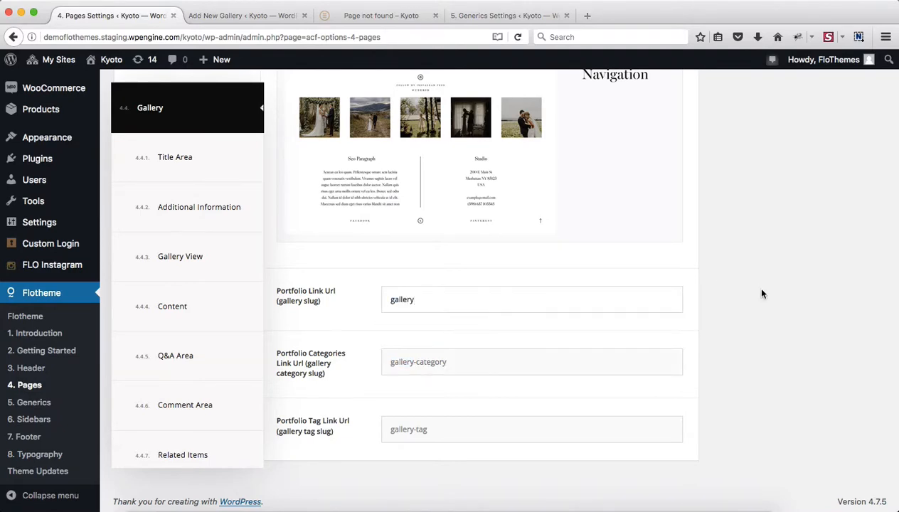
pyautogui.click(856, 175)
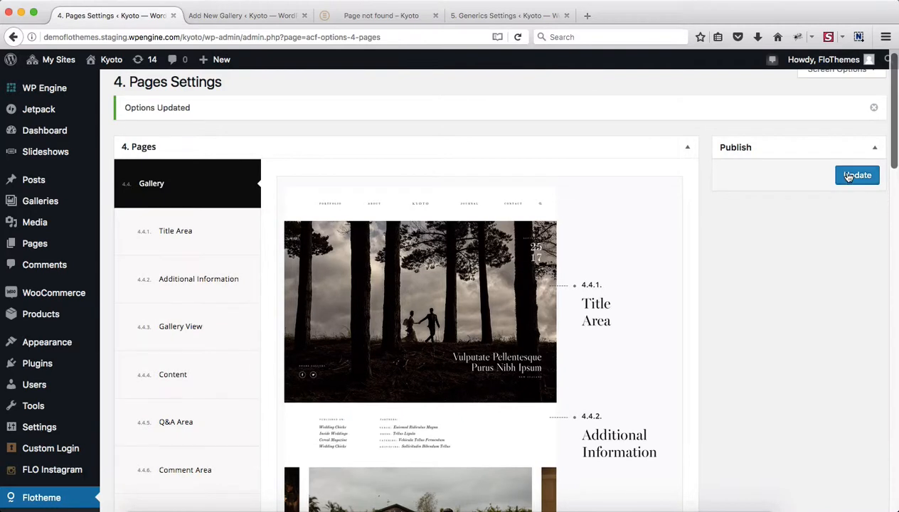
pyautogui.click(856, 175)
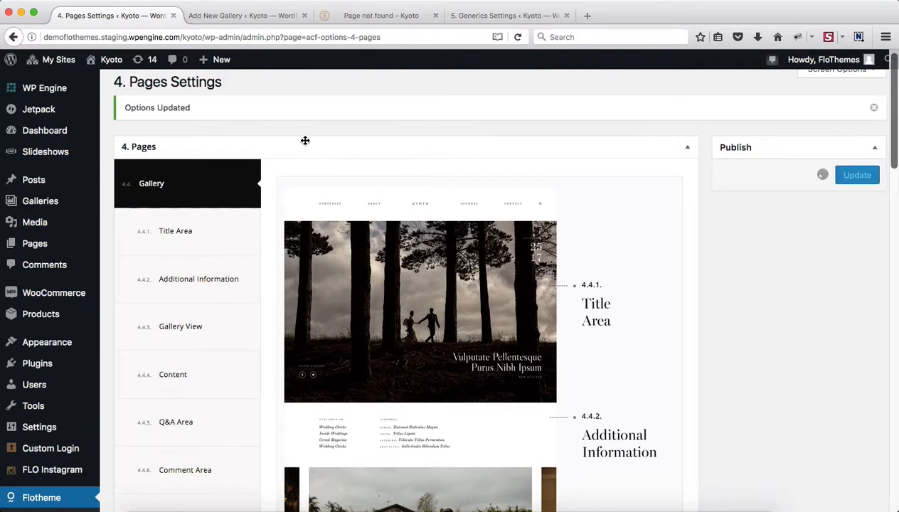
pyautogui.click(856, 175)
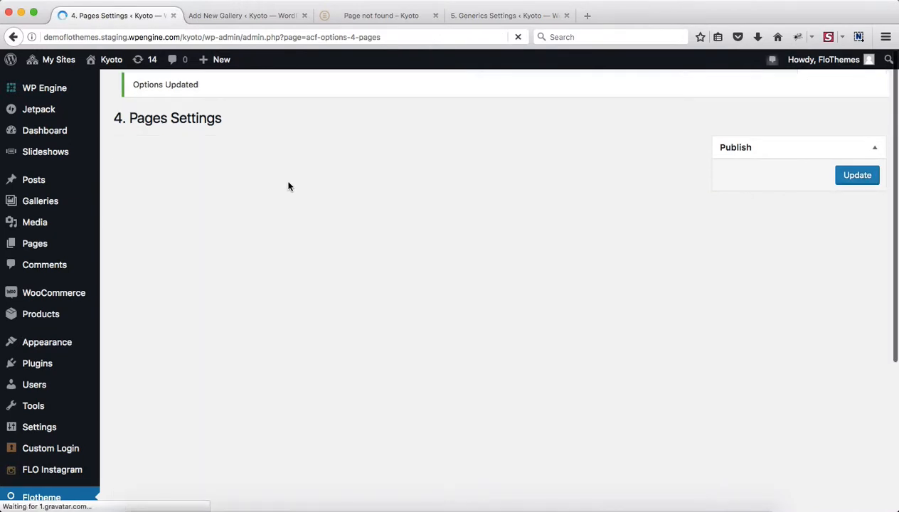
pyautogui.moveTo(202, 249)
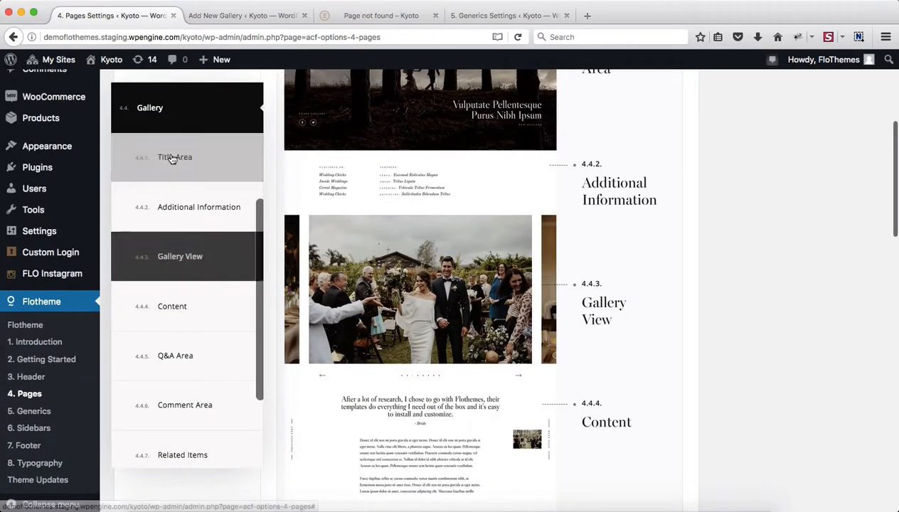
# Review the gallery Title Area options: featured image, categories, sharing links and date all enabled.
pyautogui.click(174, 157)
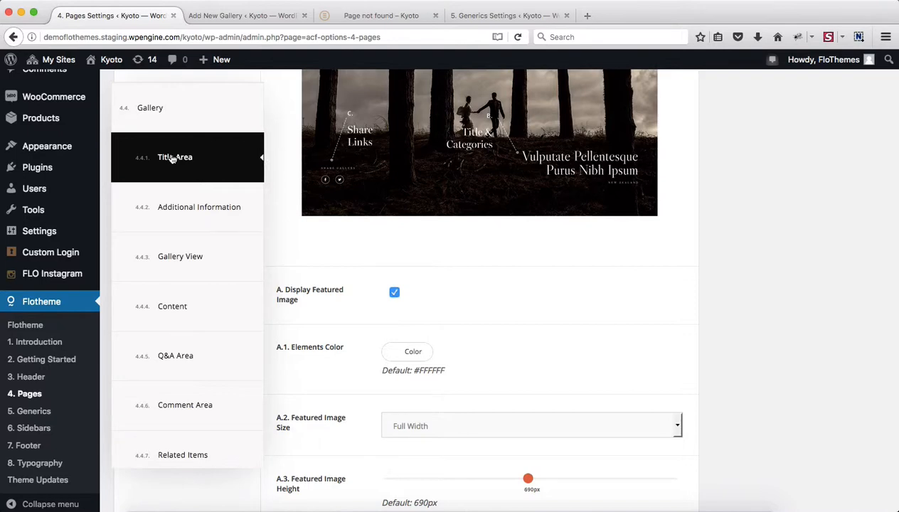
pyautogui.scroll(3)
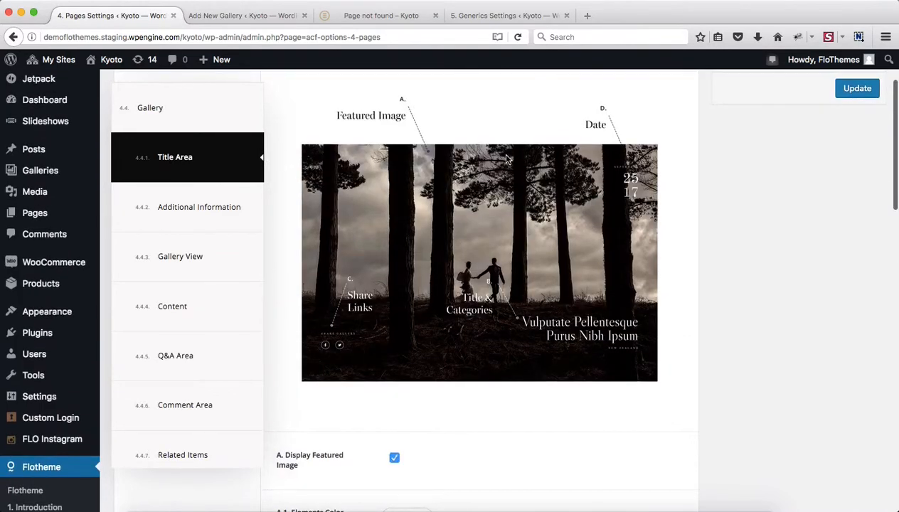
pyautogui.scroll(-3)
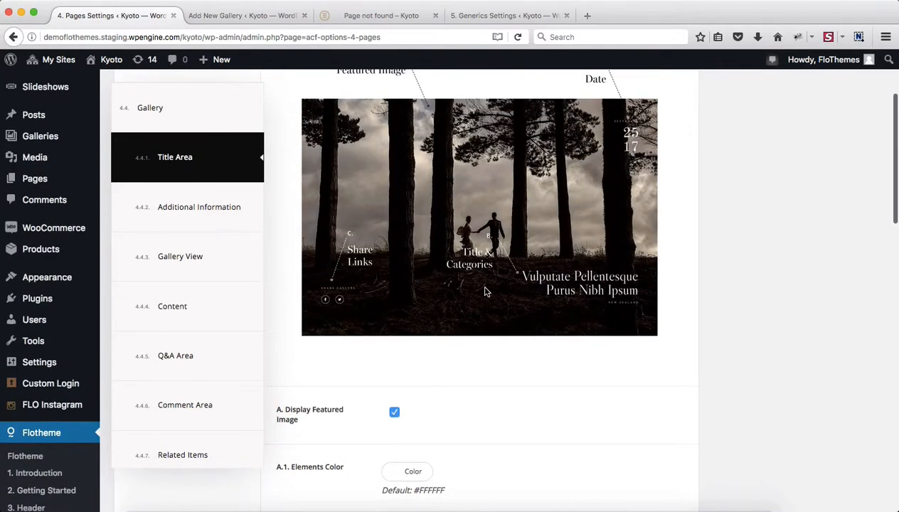
pyautogui.scroll(-3)
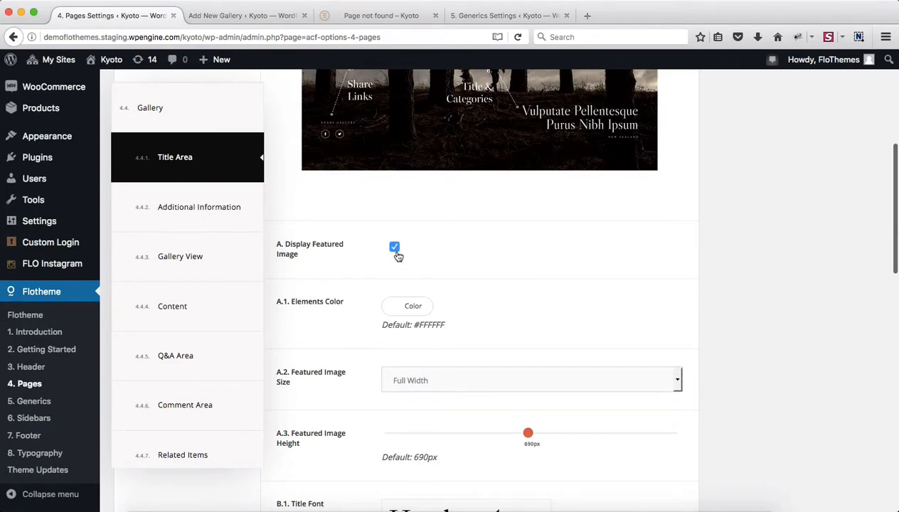
pyautogui.scroll(-3)
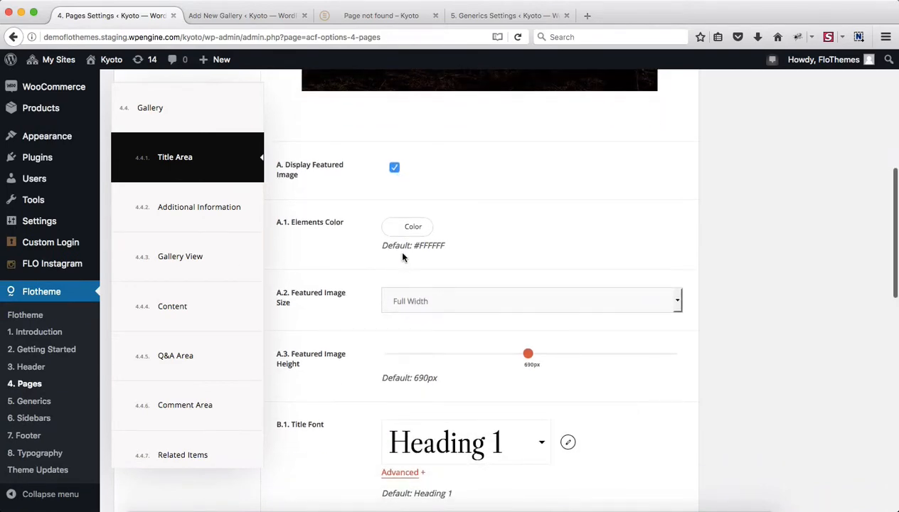
pyautogui.scroll(3)
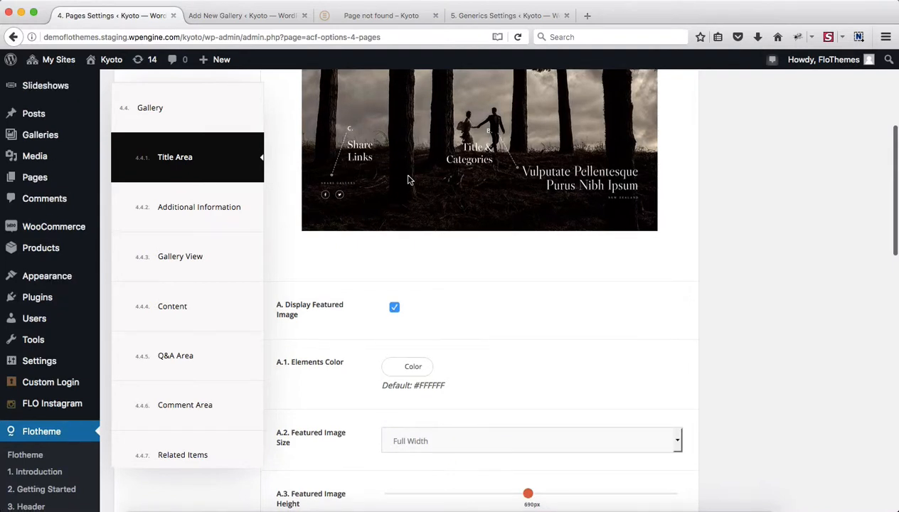
pyautogui.scroll(-3)
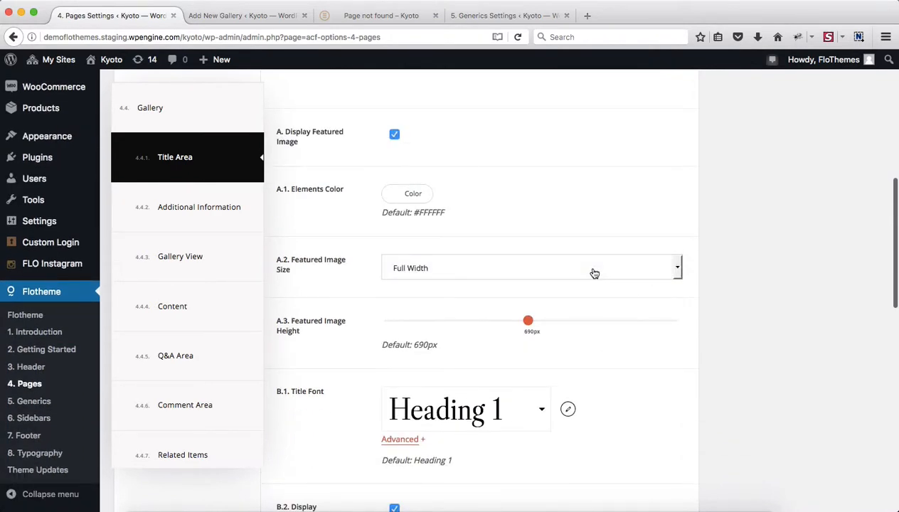
pyautogui.click(529, 267)
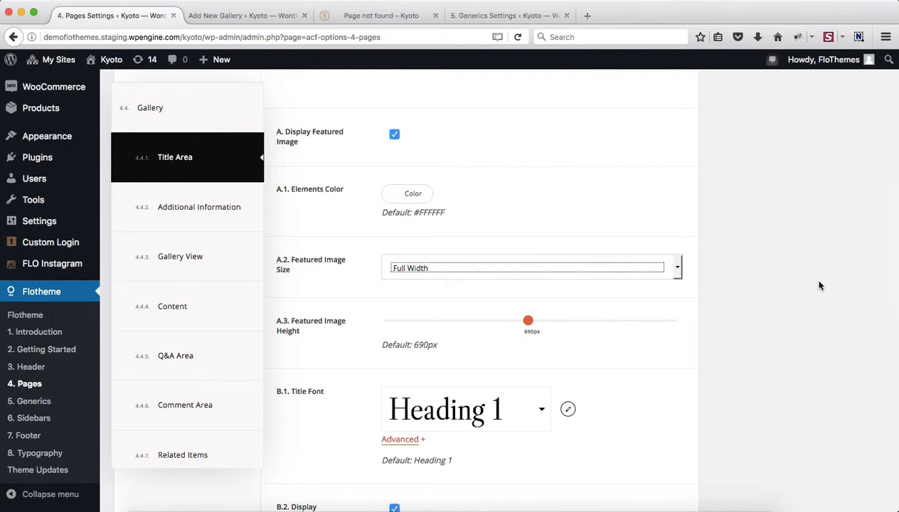
pyautogui.scroll(-3)
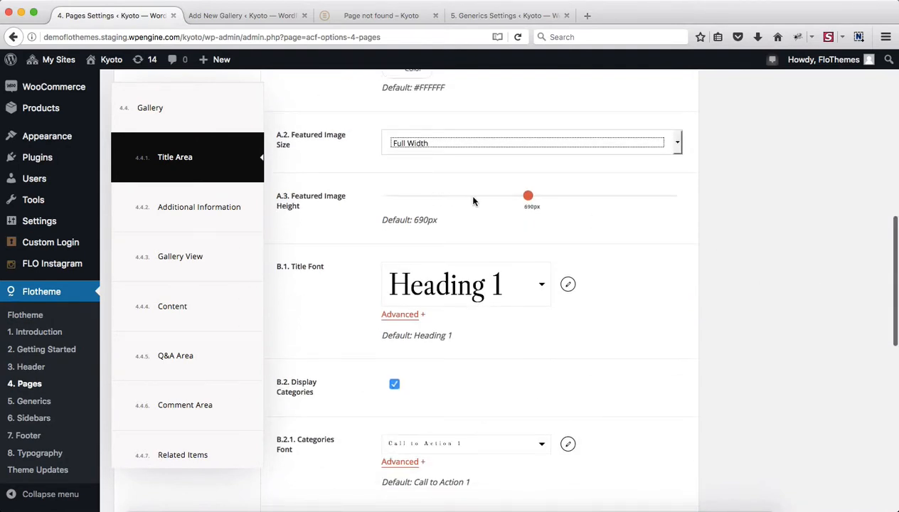
pyautogui.scroll(-3)
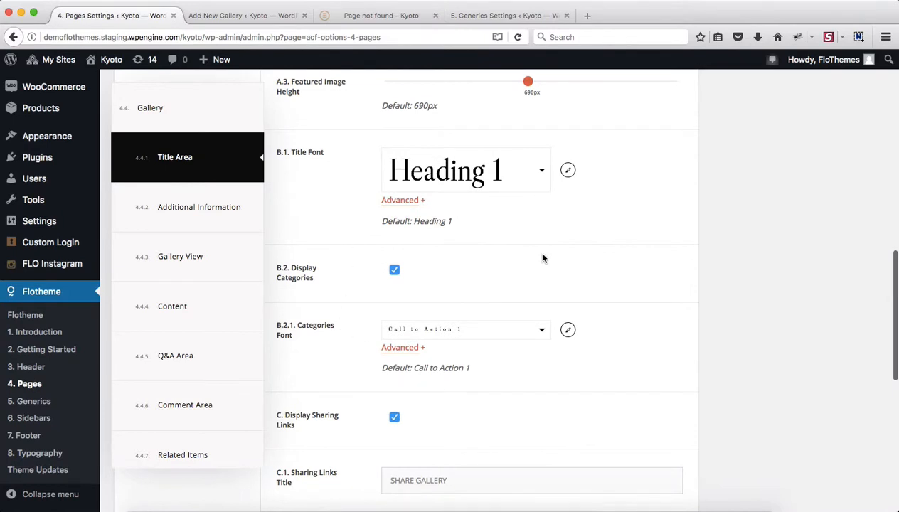
pyautogui.scroll(-3)
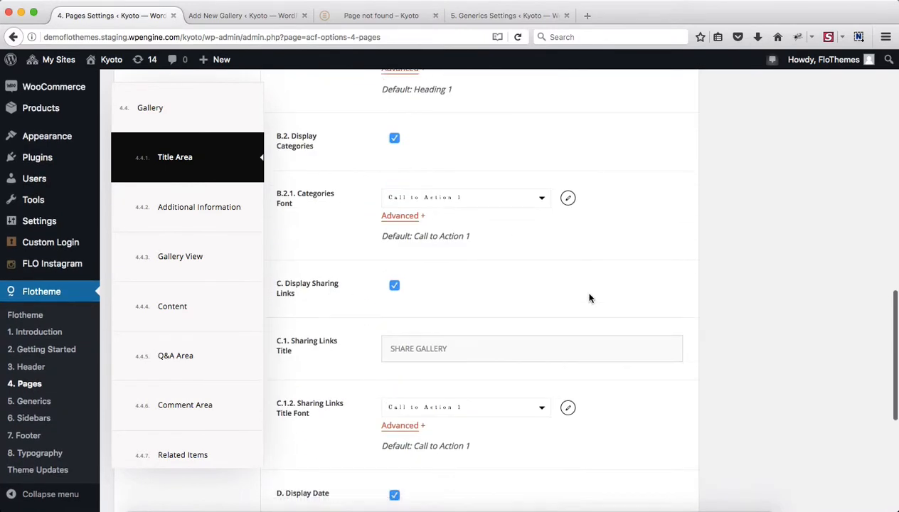
pyautogui.moveTo(355, 143)
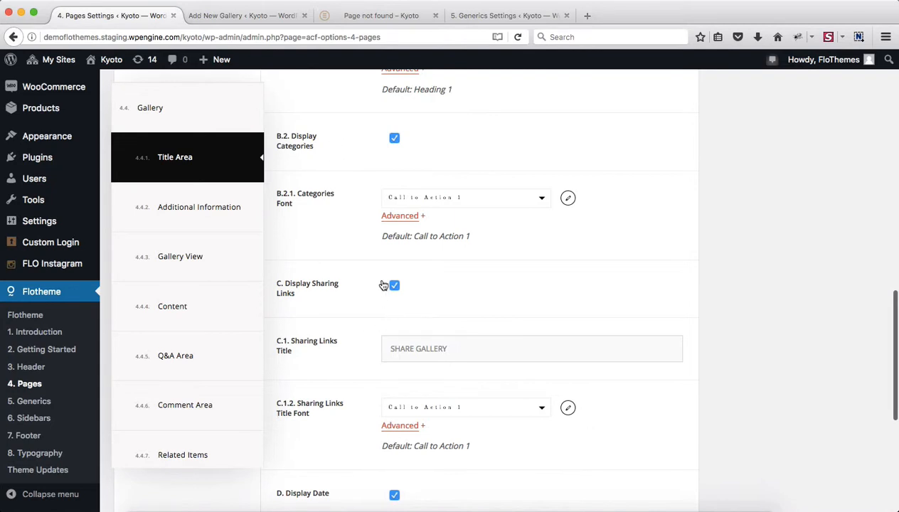
pyautogui.scroll(-3)
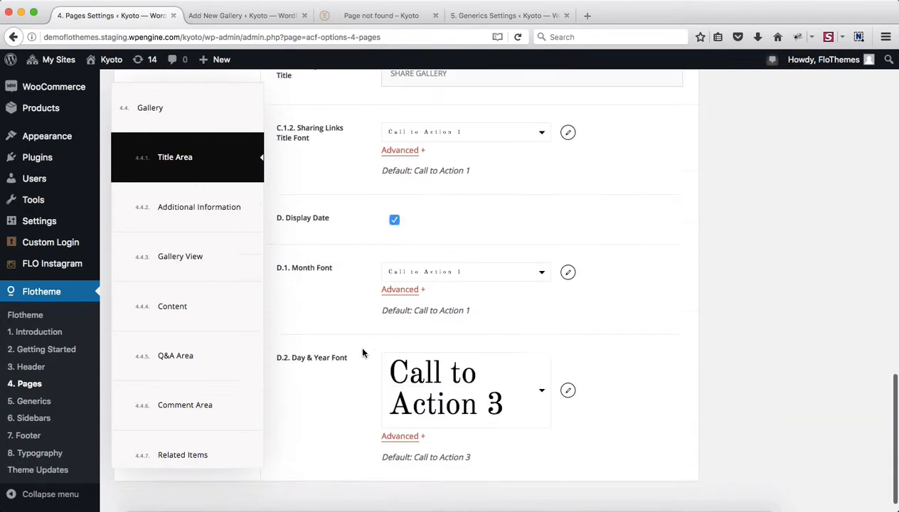
pyautogui.scroll(3)
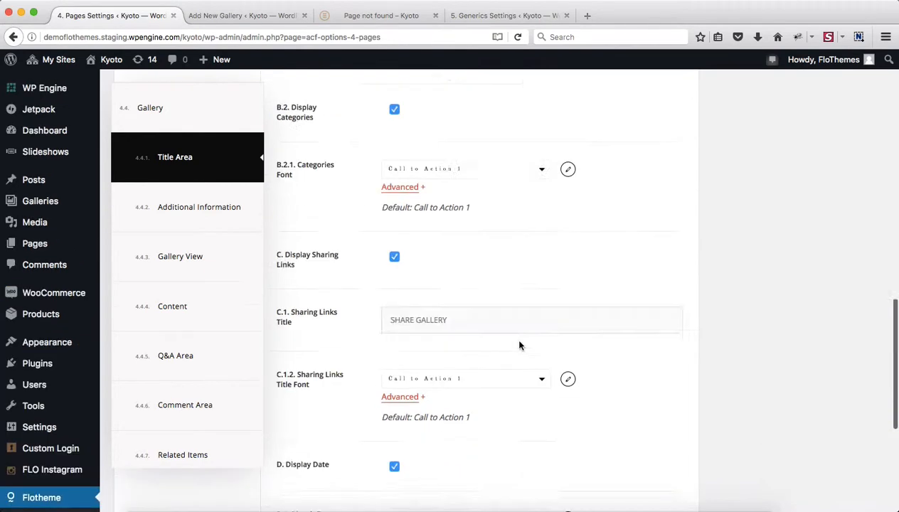
pyautogui.scroll(3)
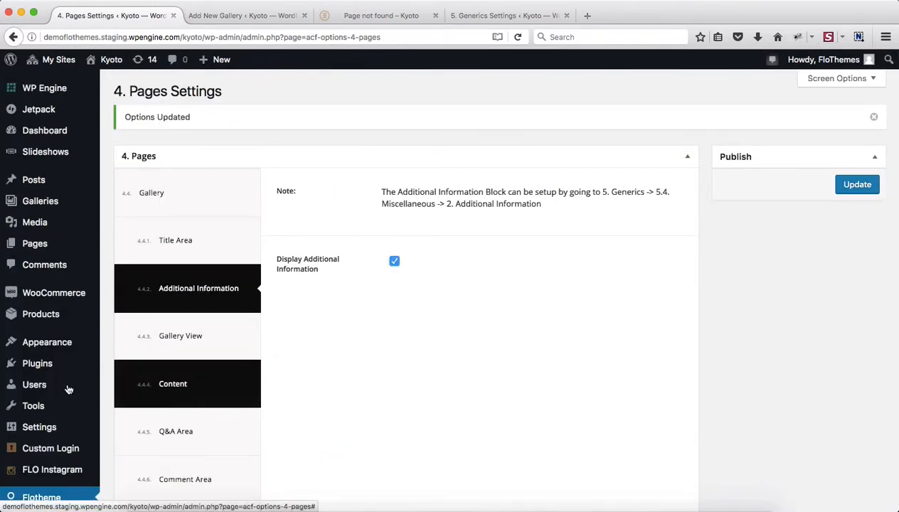
# View the Generics Additional Information options with list titles PUBLISHED ON: and PARTNERS:.
pyautogui.scroll(-3)
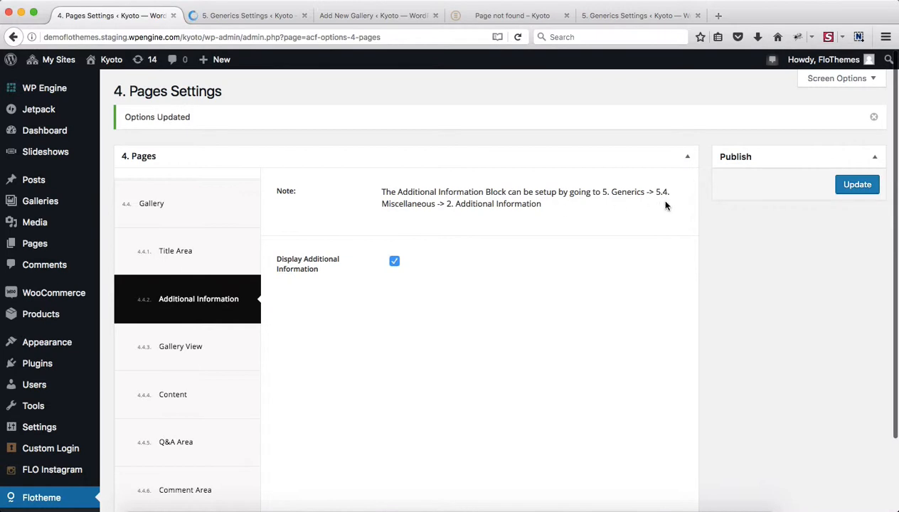
pyautogui.moveTo(443, 216)
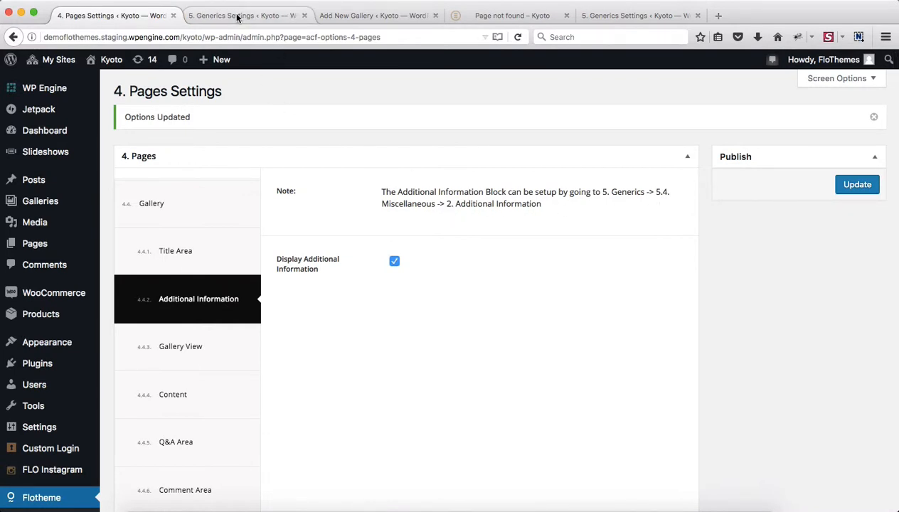
pyautogui.click(242, 14)
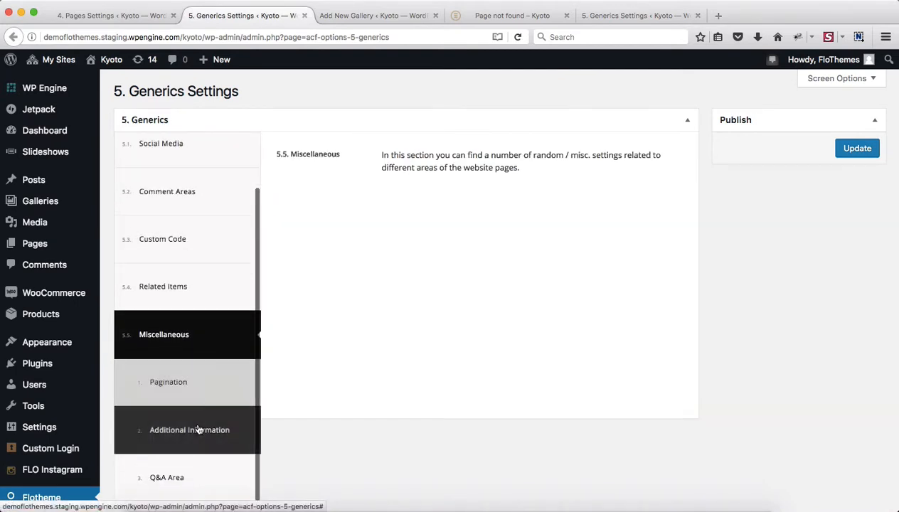
pyautogui.click(189, 430)
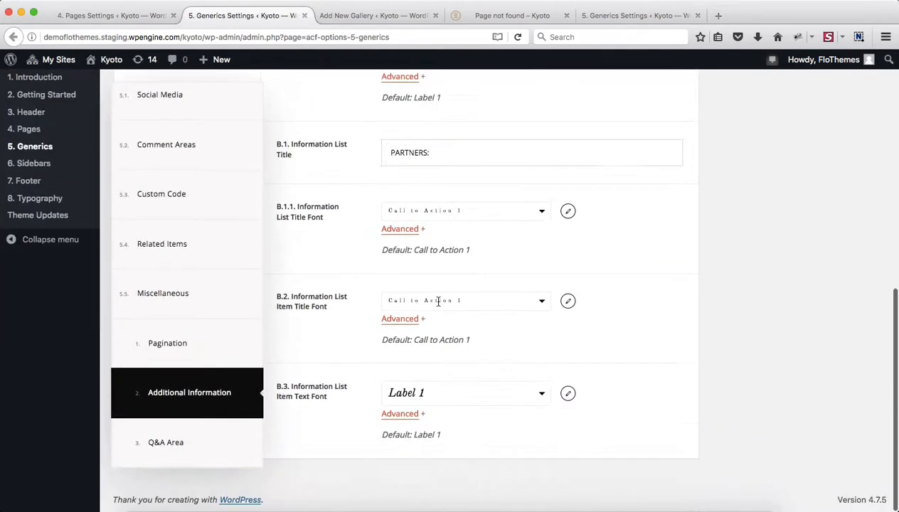
pyautogui.moveTo(440, 305)
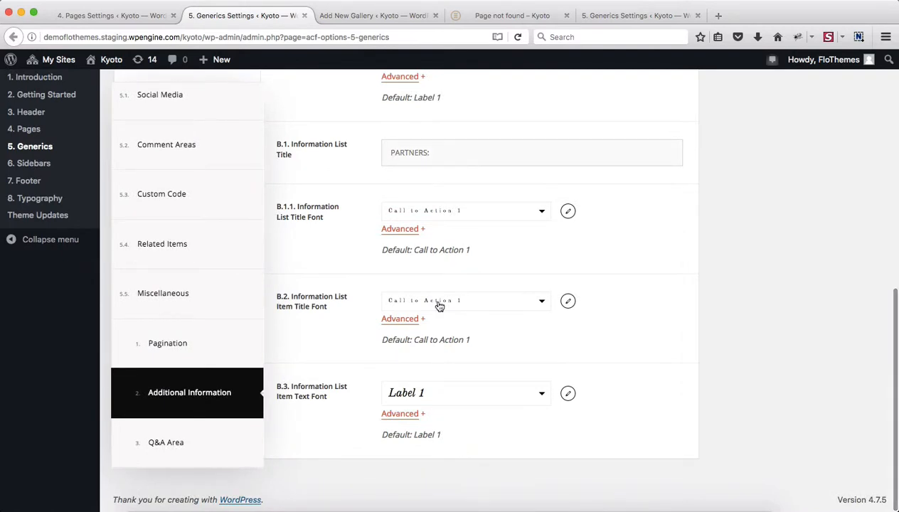
pyautogui.moveTo(504, 259)
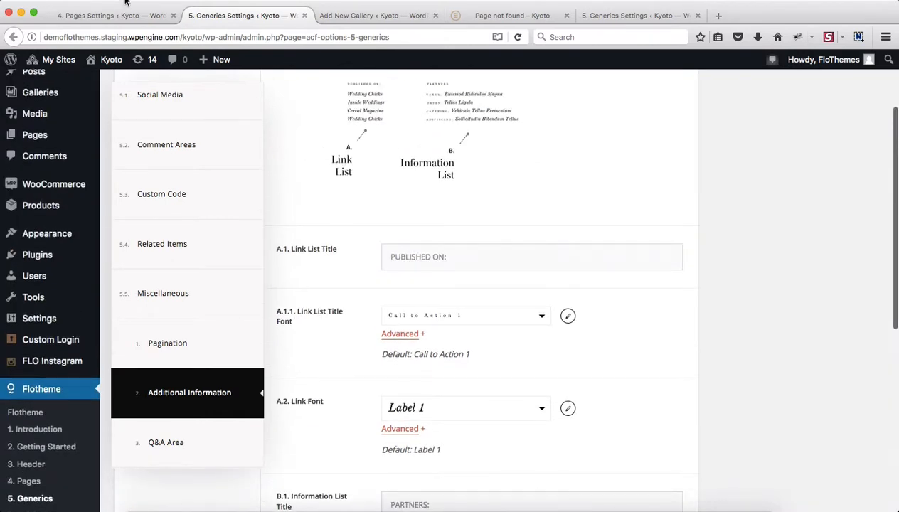
pyautogui.click(111, 15)
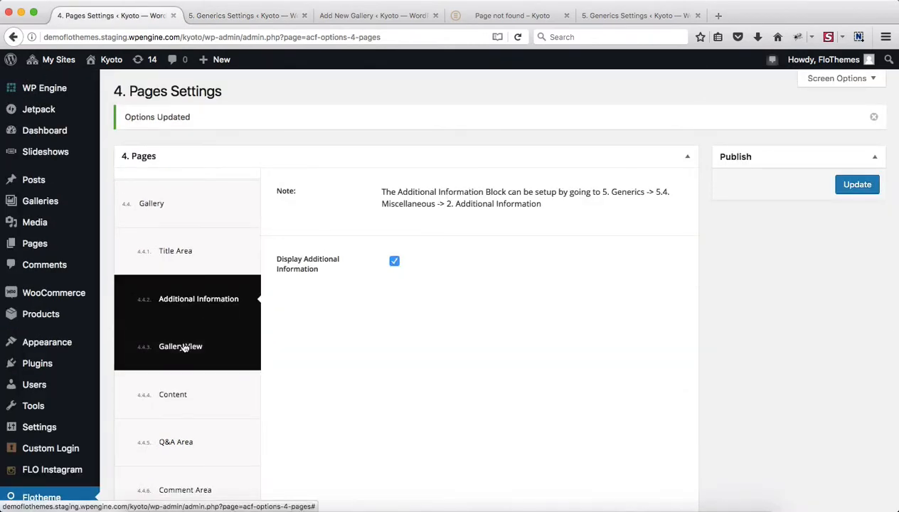
pyautogui.click(180, 347)
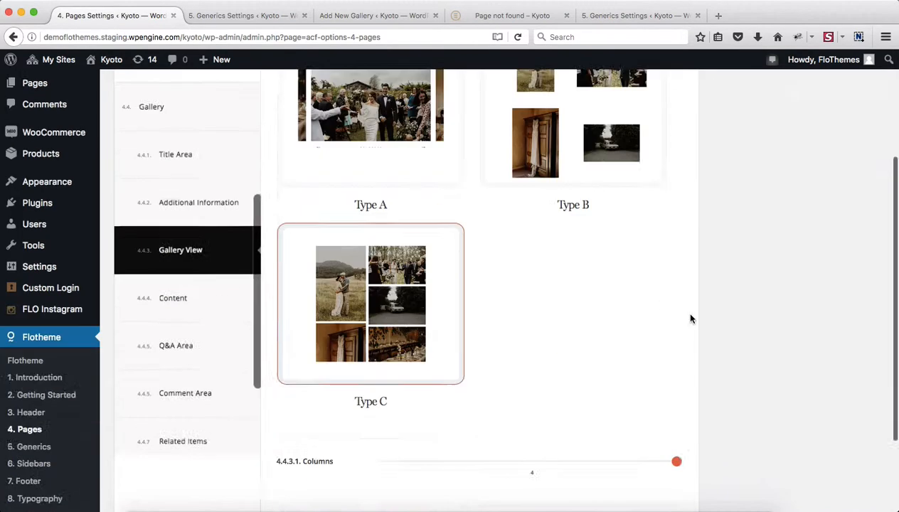
pyautogui.scroll(-3)
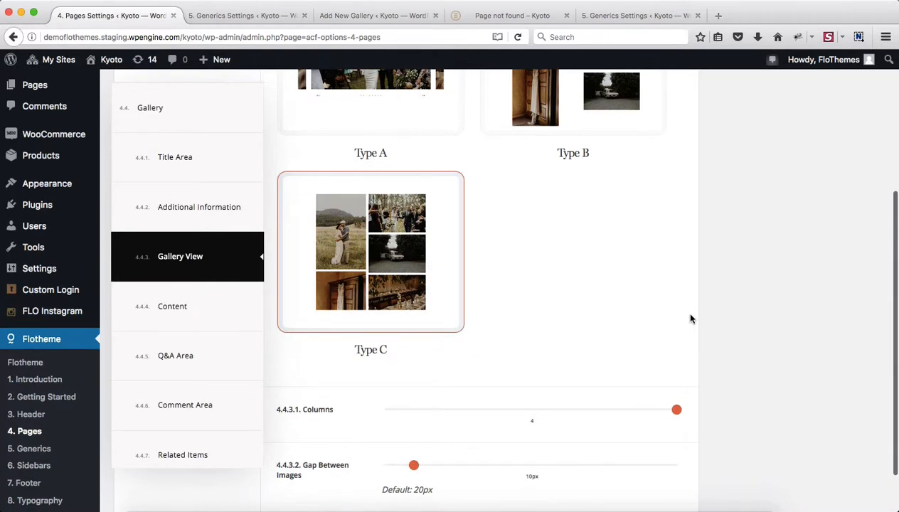
pyautogui.scroll(-3)
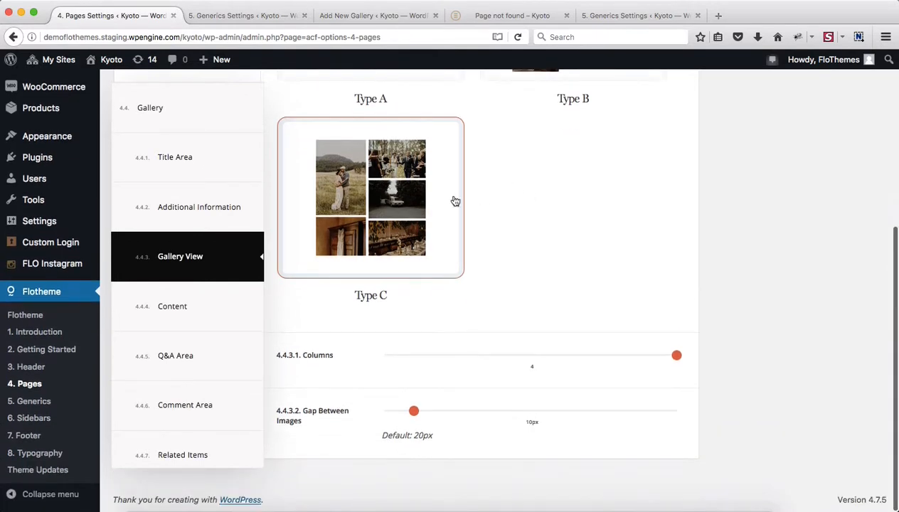
pyautogui.moveTo(575, 242)
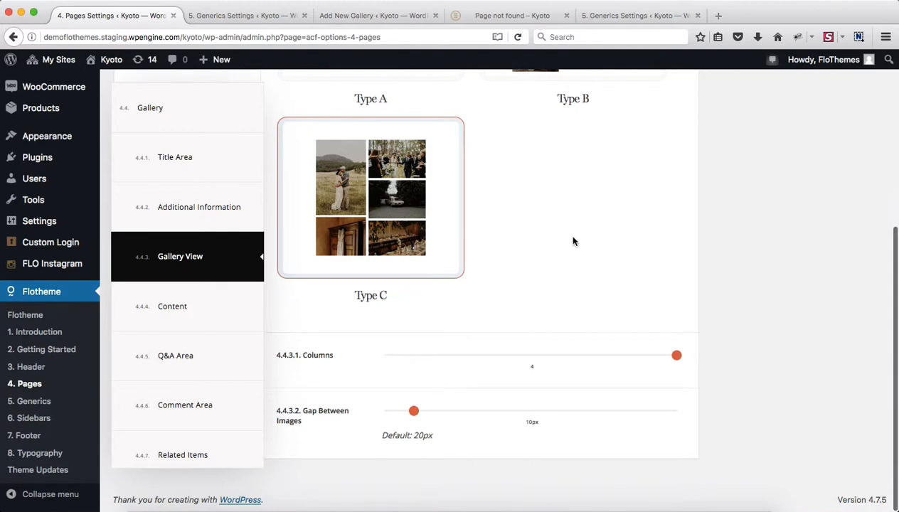
pyautogui.moveTo(627, 248)
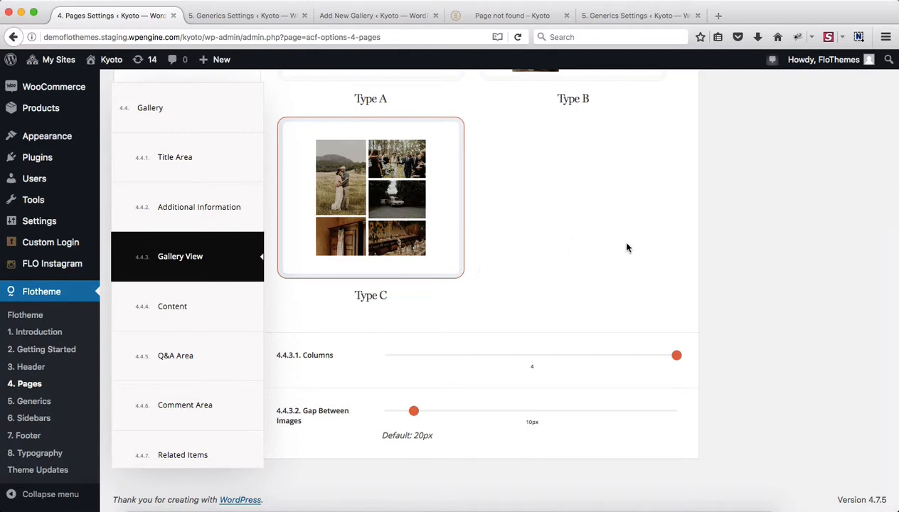
pyautogui.moveTo(455, 378)
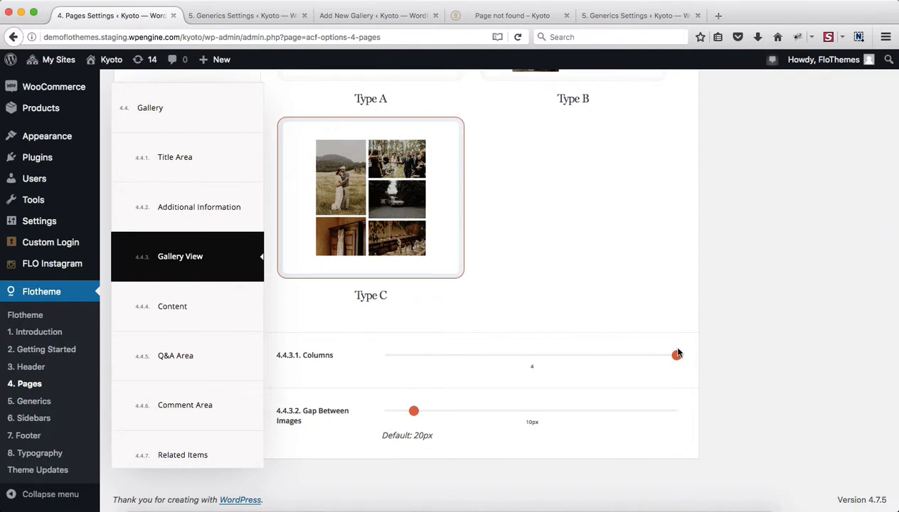
pyautogui.moveTo(677, 356); pyautogui.dragTo(530, 356)
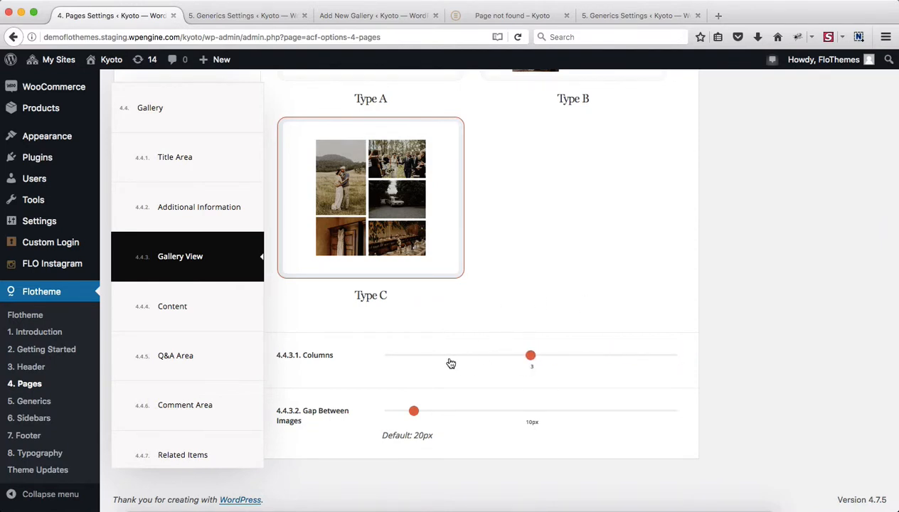
pyautogui.moveTo(530, 356); pyautogui.dragTo(677, 355)
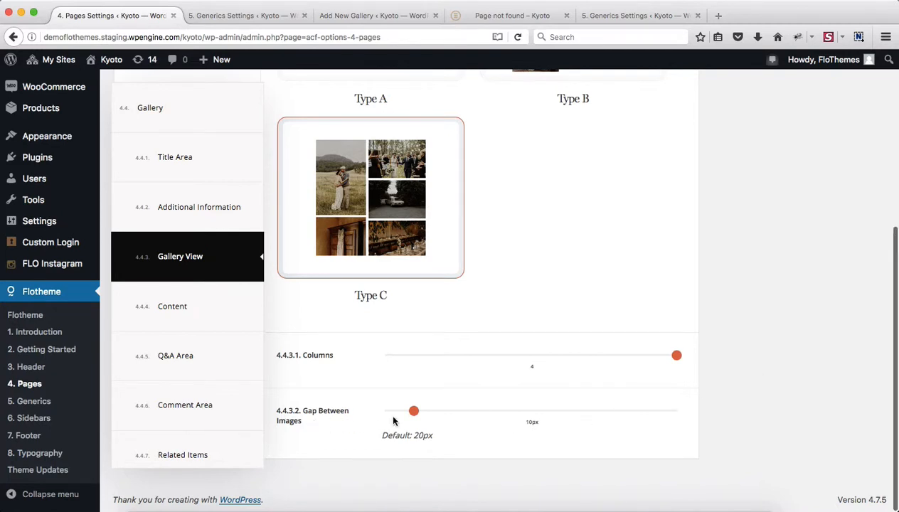
pyautogui.moveTo(429, 436)
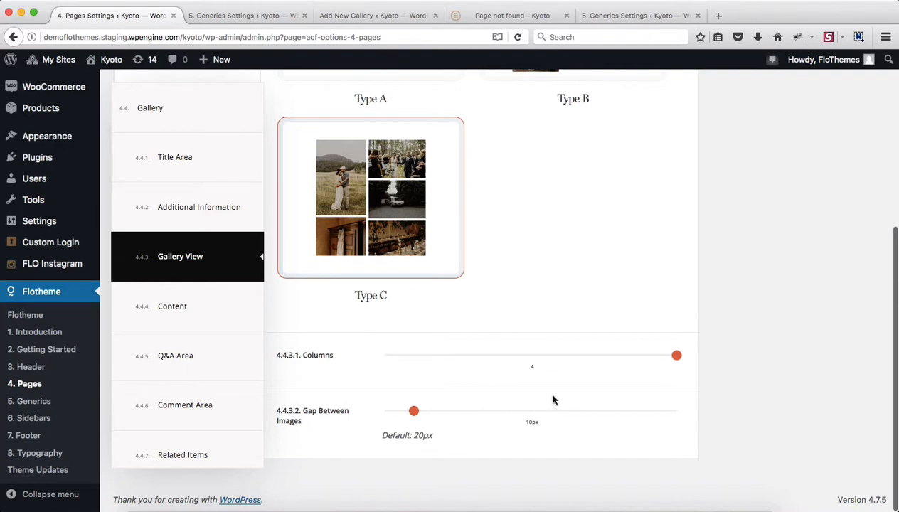
# Use the Type B gallery slideshow layout at 700px height with a Fixed Size height type.
pyautogui.scroll(3)
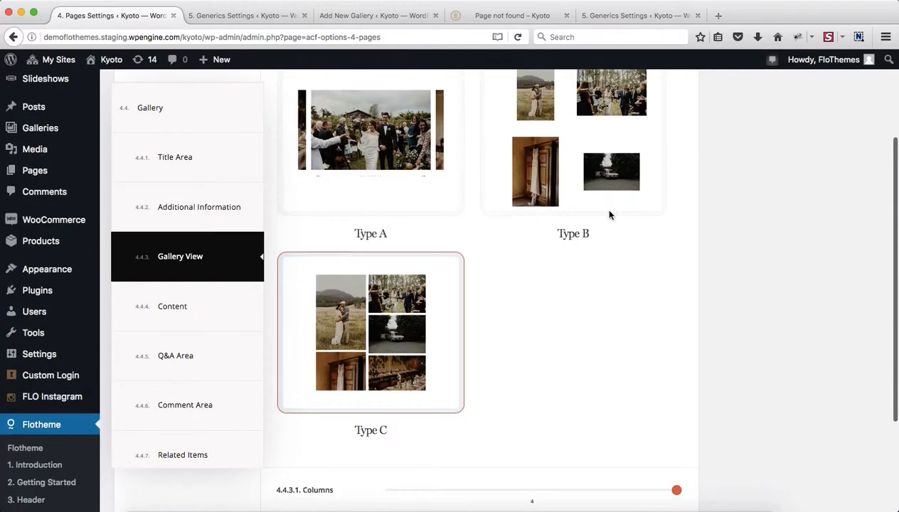
pyautogui.moveTo(572, 185)
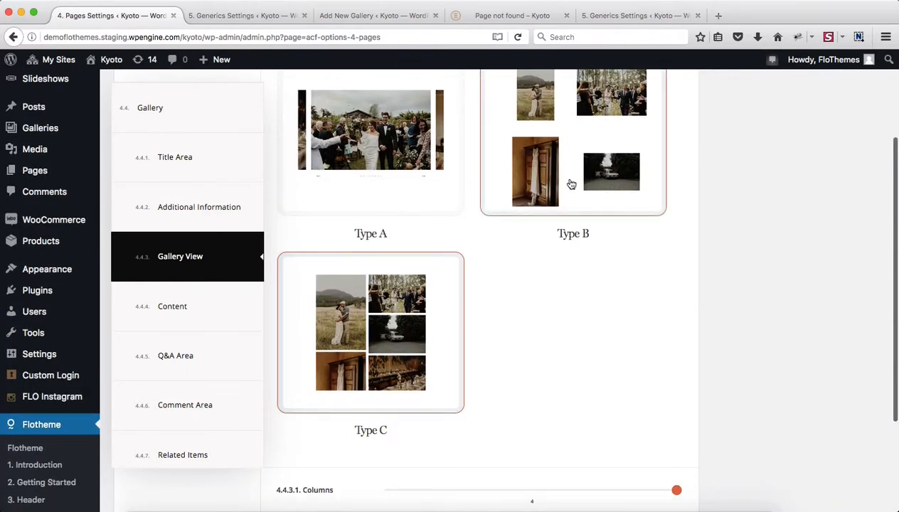
pyautogui.scroll(-3)
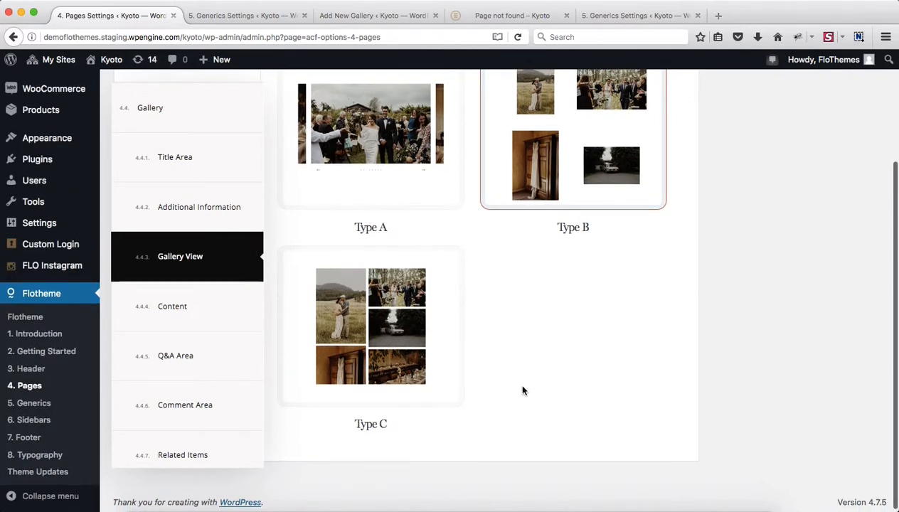
pyautogui.scroll(3)
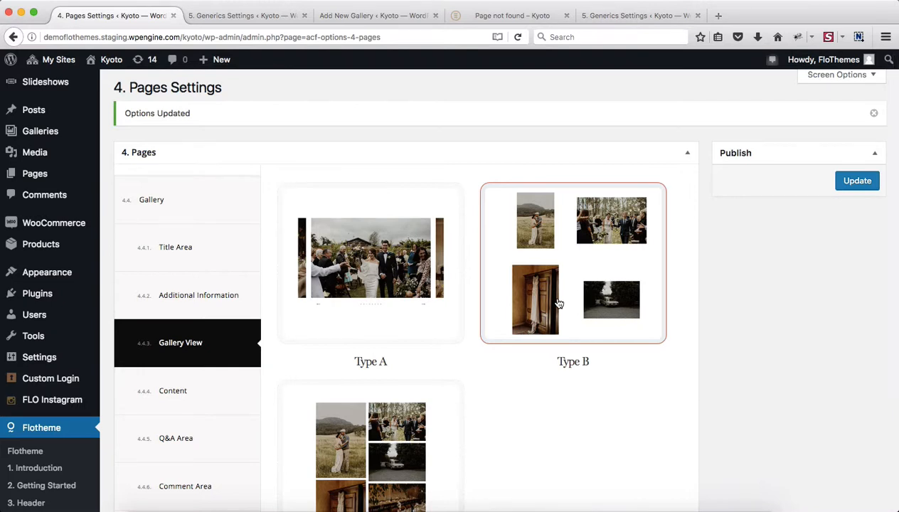
pyautogui.scroll(-3)
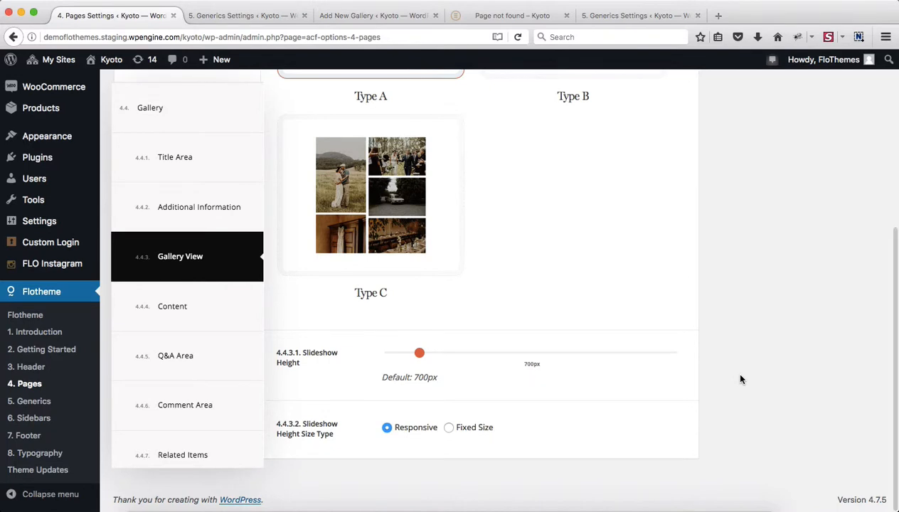
pyautogui.moveTo(348, 361)
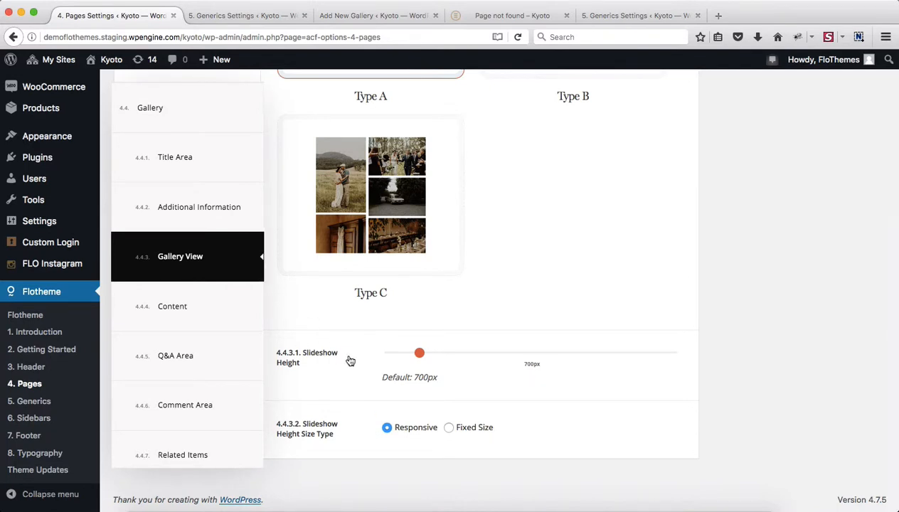
pyautogui.moveTo(360, 442)
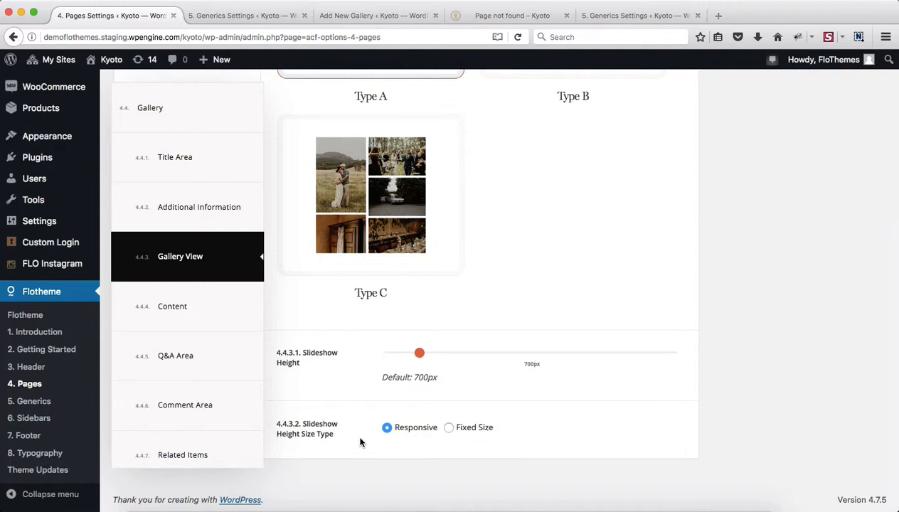
pyautogui.moveTo(452, 434)
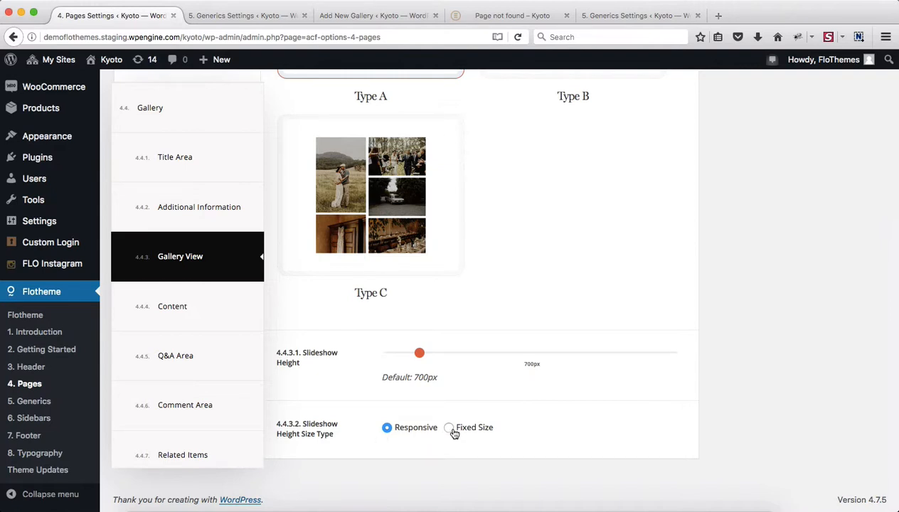
pyautogui.click(449, 427)
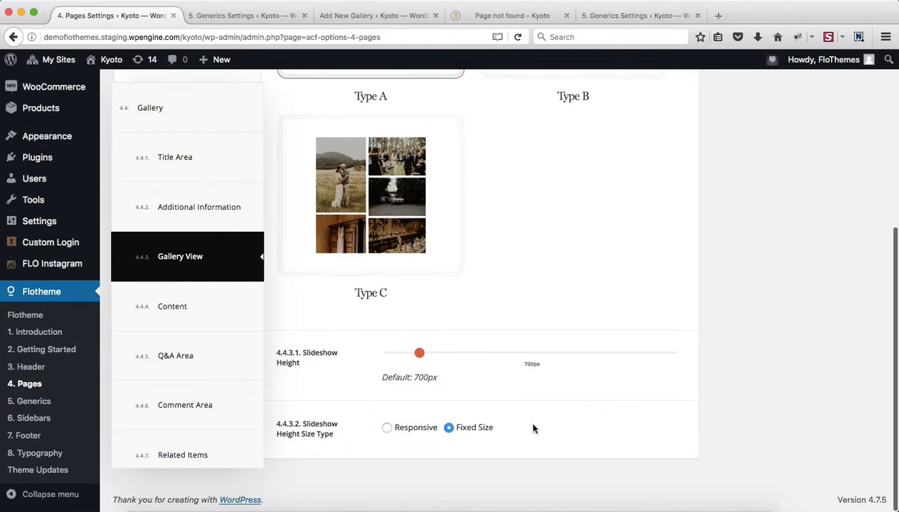
pyautogui.moveTo(387, 432)
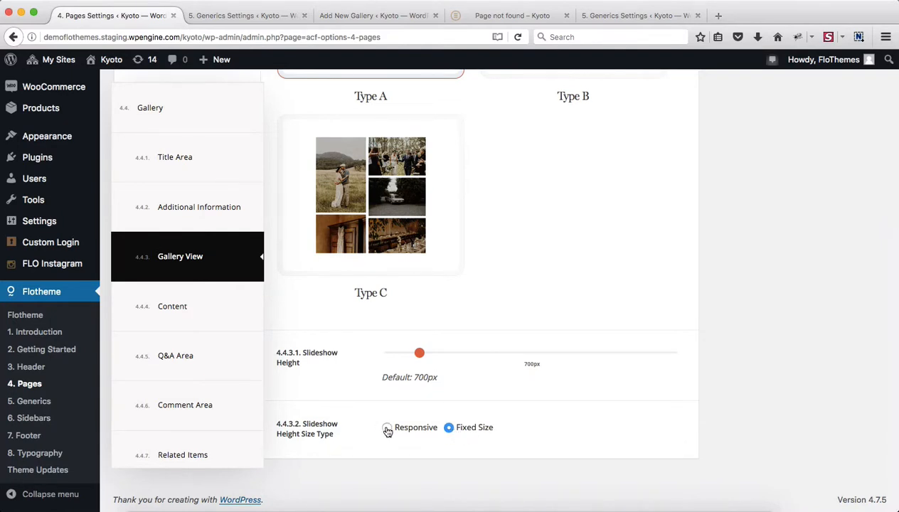
# Restore responsive slideshow height, then review gallery Content options: partner links, Show Tags off, Share Links on.
pyautogui.click(386, 426)
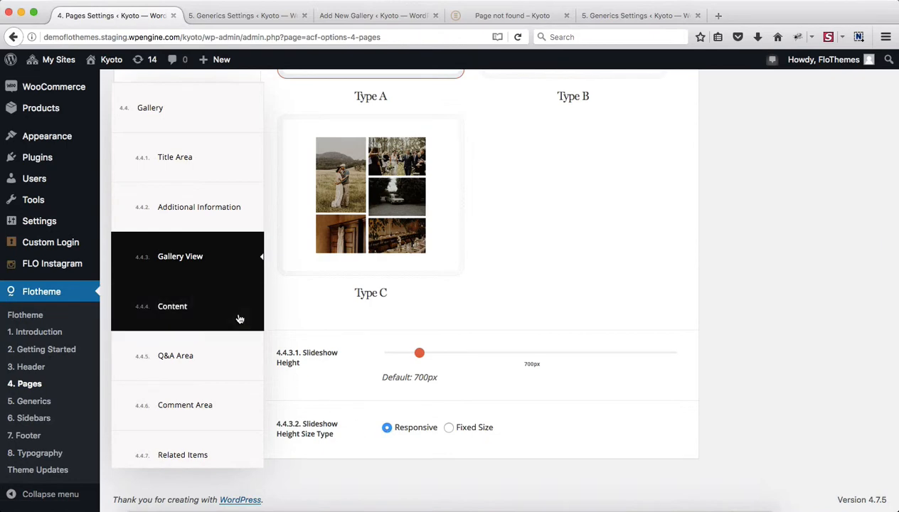
pyautogui.scroll(-3)
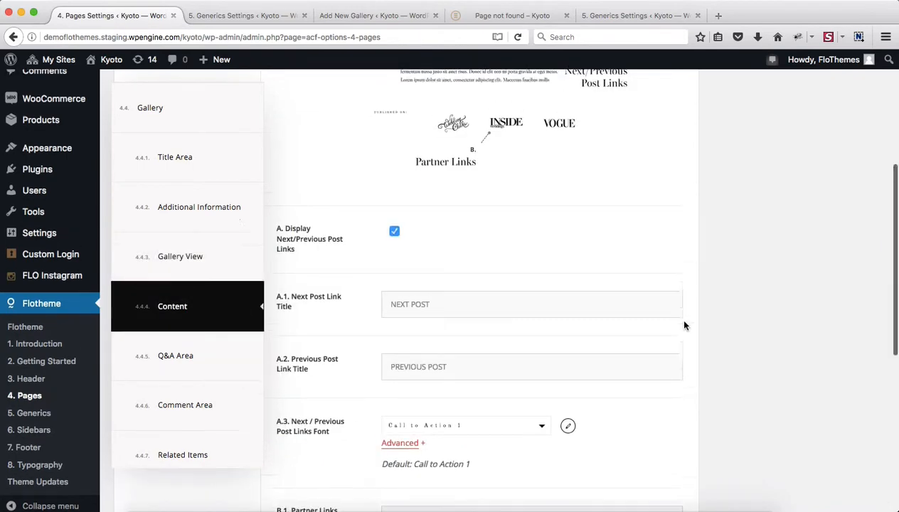
pyautogui.click(856, 162)
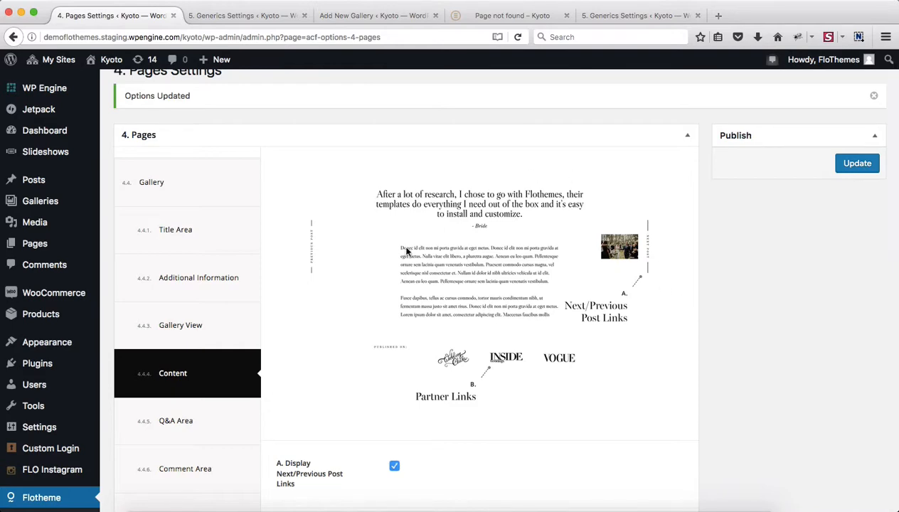
pyautogui.scroll(-3)
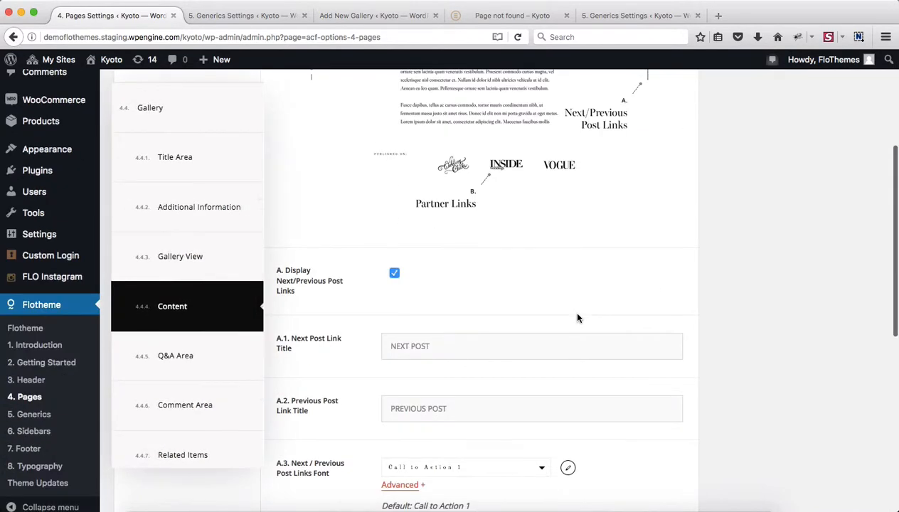
pyautogui.scroll(-3)
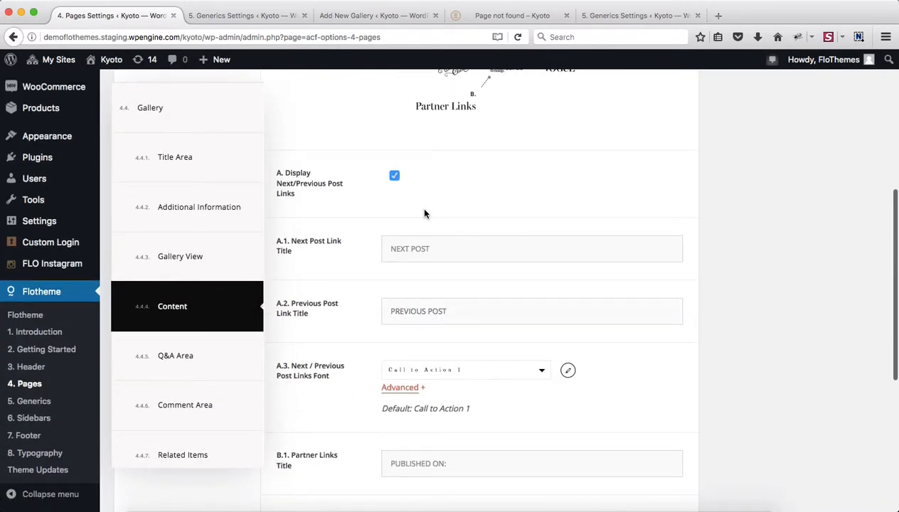
pyautogui.moveTo(518, 236)
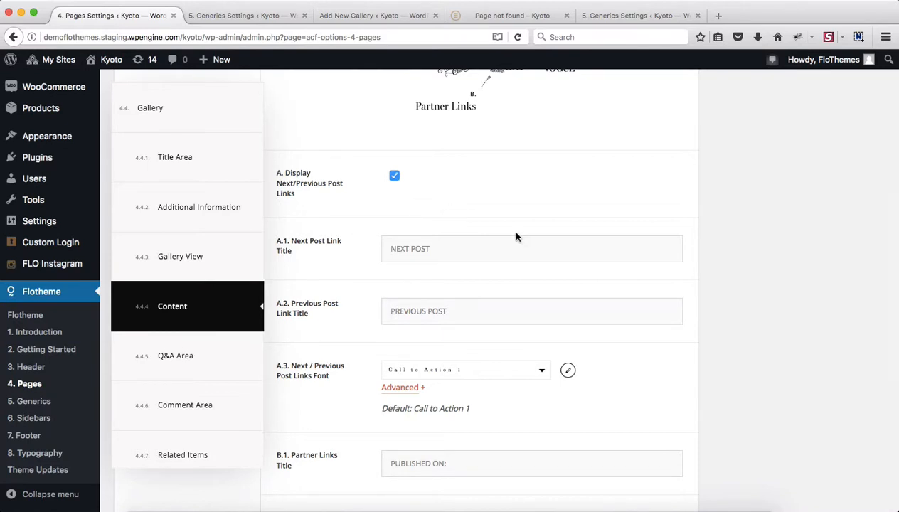
pyautogui.scroll(-3)
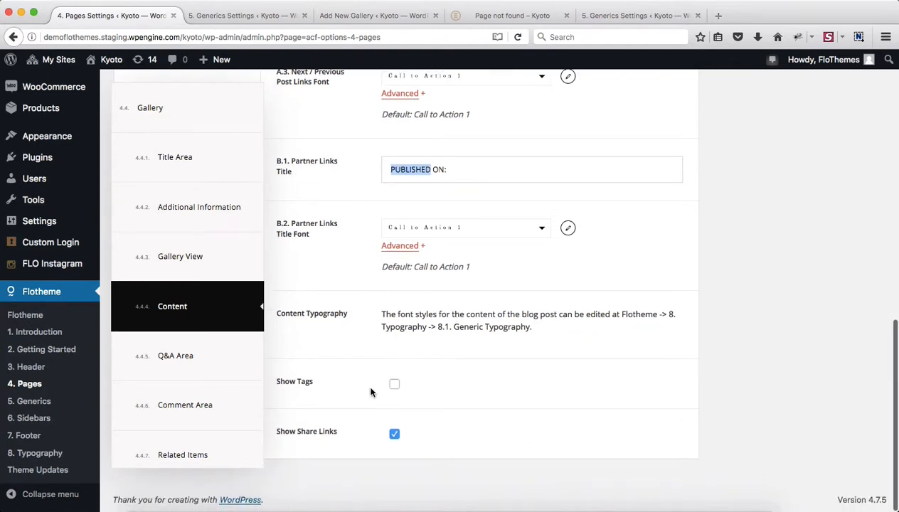
pyautogui.moveTo(444, 409)
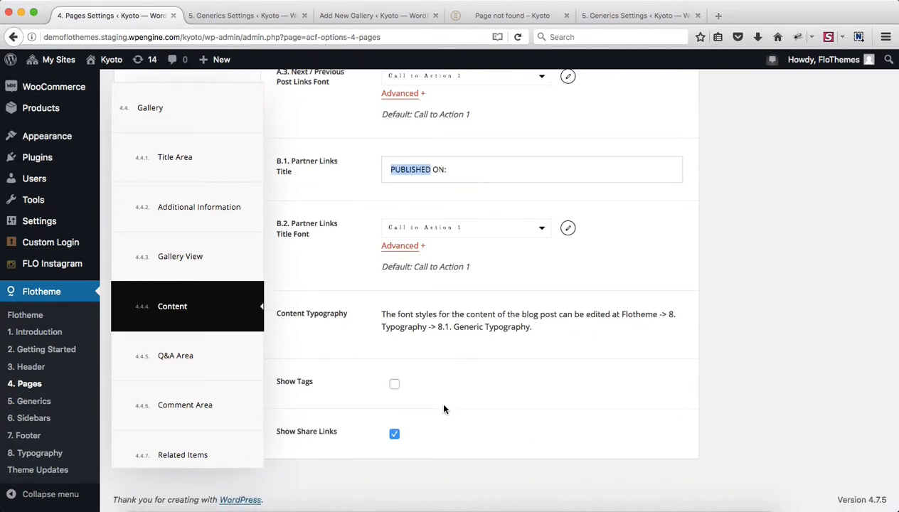
pyautogui.moveTo(427, 442)
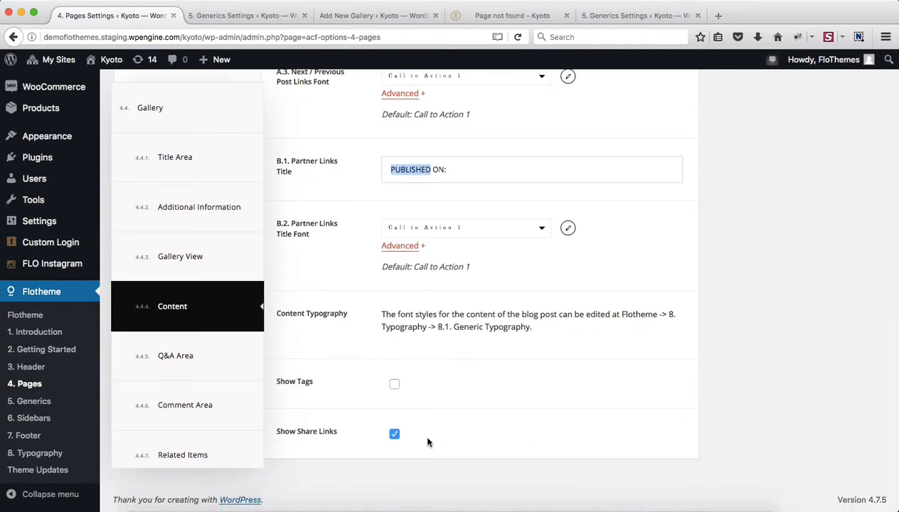
pyautogui.scroll(3)
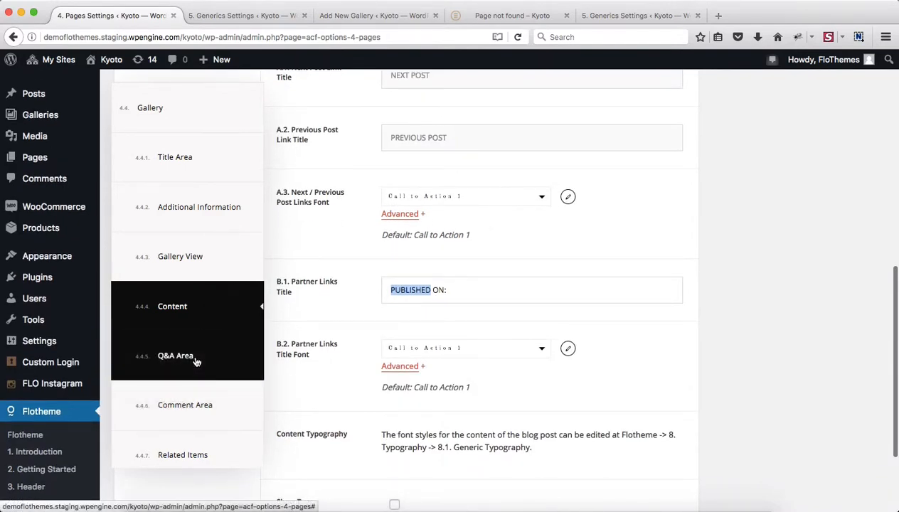
# Follow the gallery Q&A Area note to the Generics Miscellaneous Q&A Area settings.
pyautogui.click(175, 356)
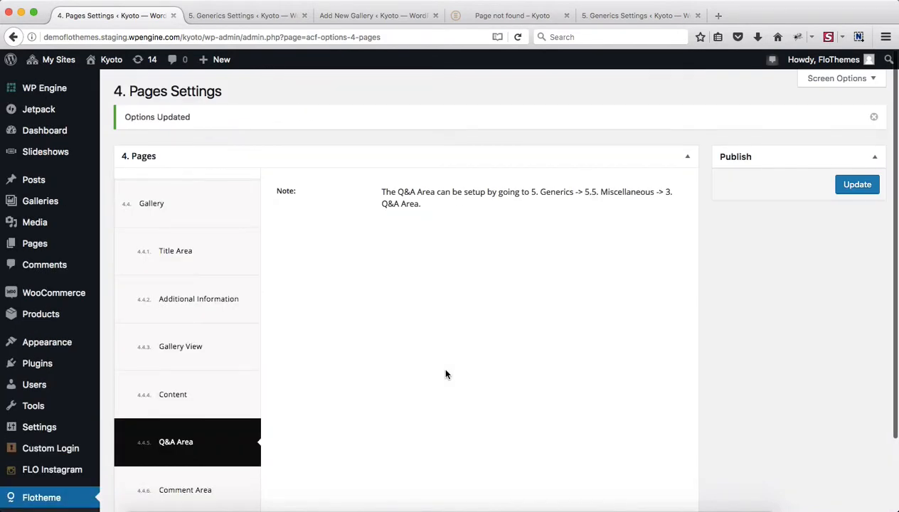
pyautogui.moveTo(441, 299)
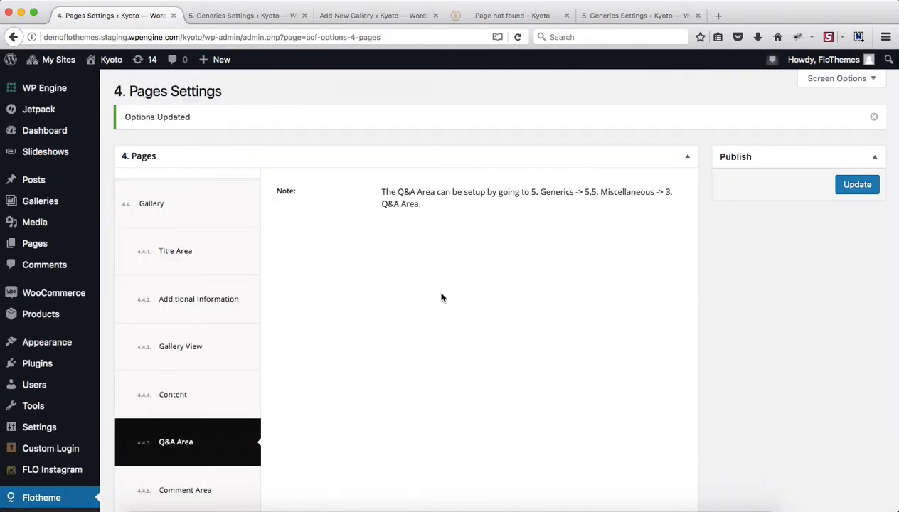
pyautogui.moveTo(356, 96)
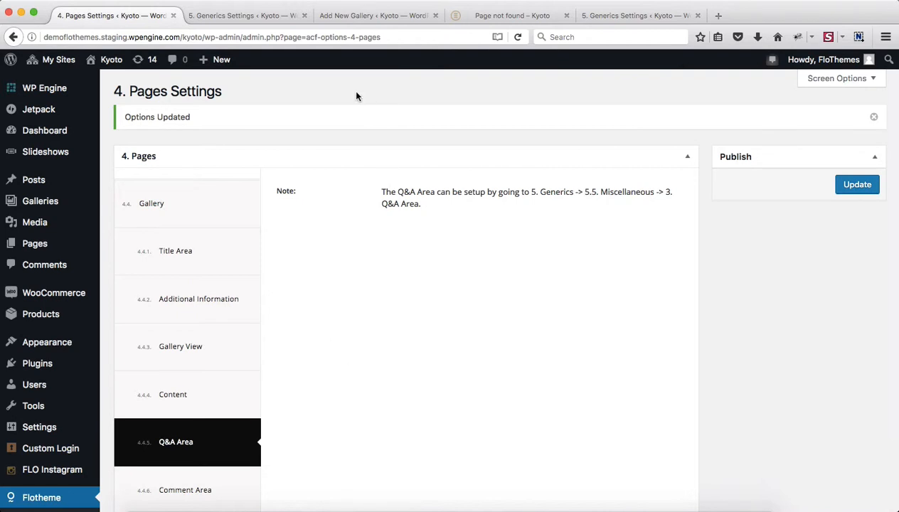
pyautogui.click(241, 14)
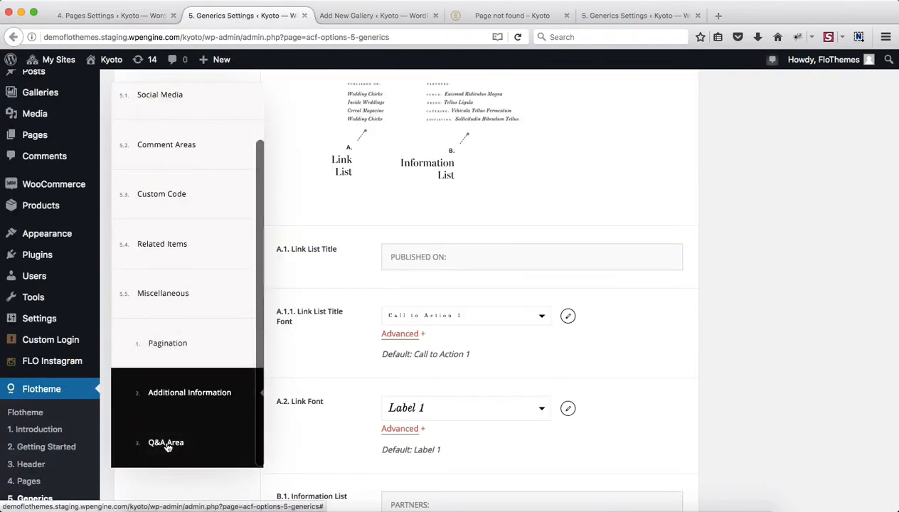
pyautogui.click(165, 442)
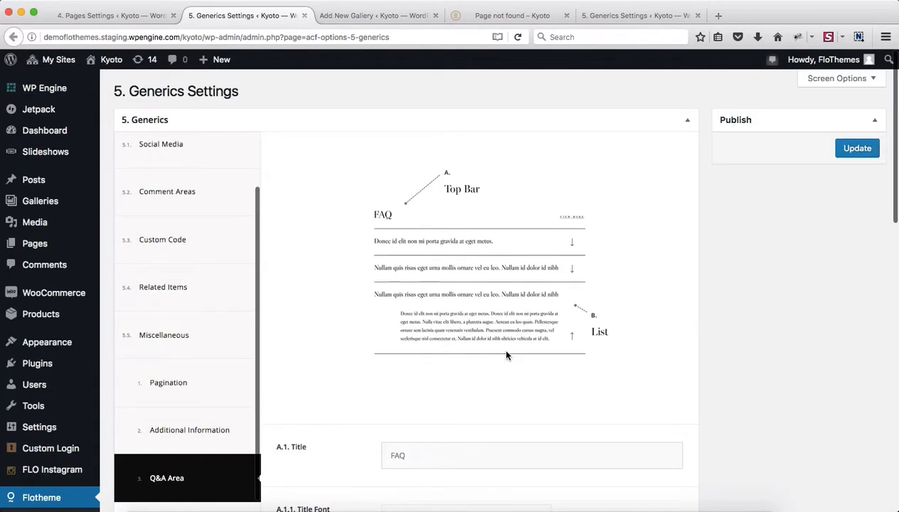
pyautogui.scroll(-3)
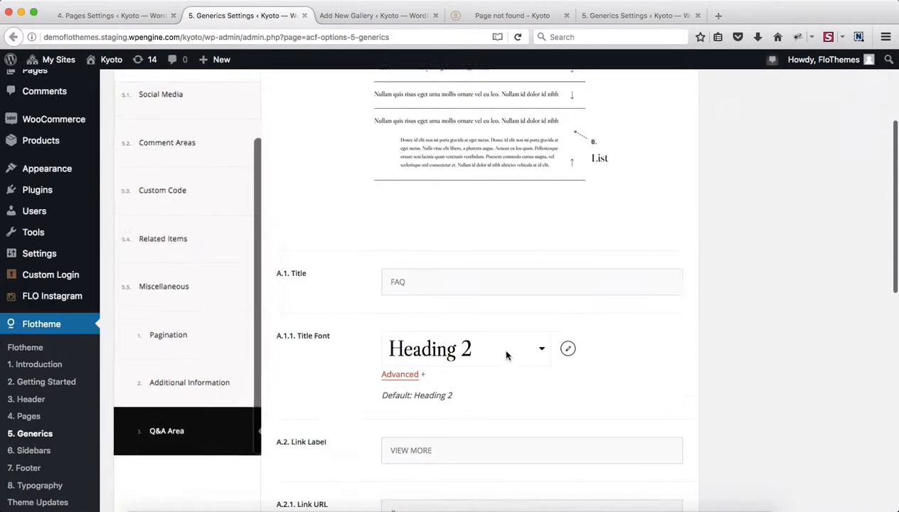
pyautogui.scroll(-3)
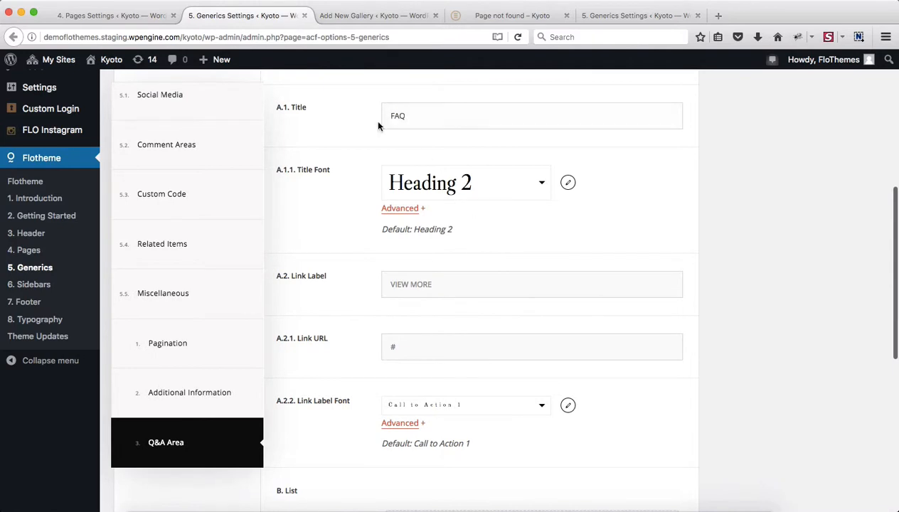
pyautogui.scroll(-3)
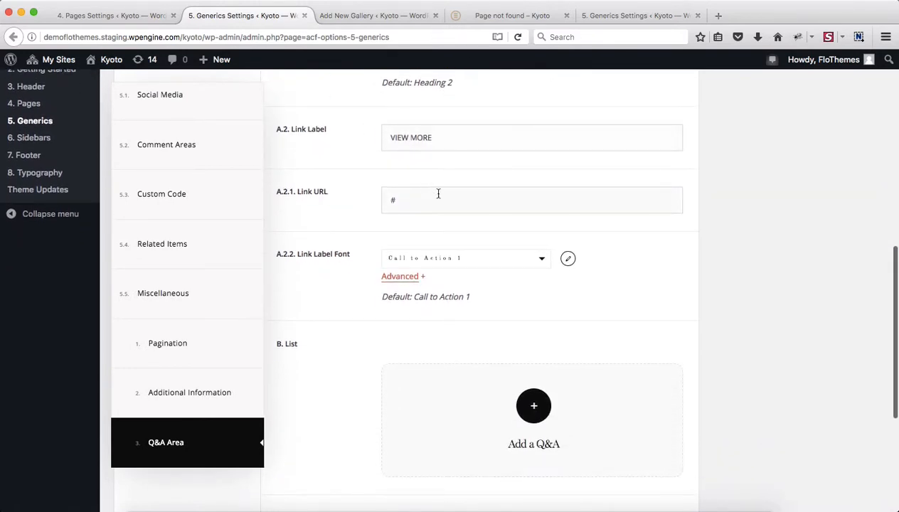
pyautogui.scroll(-3)
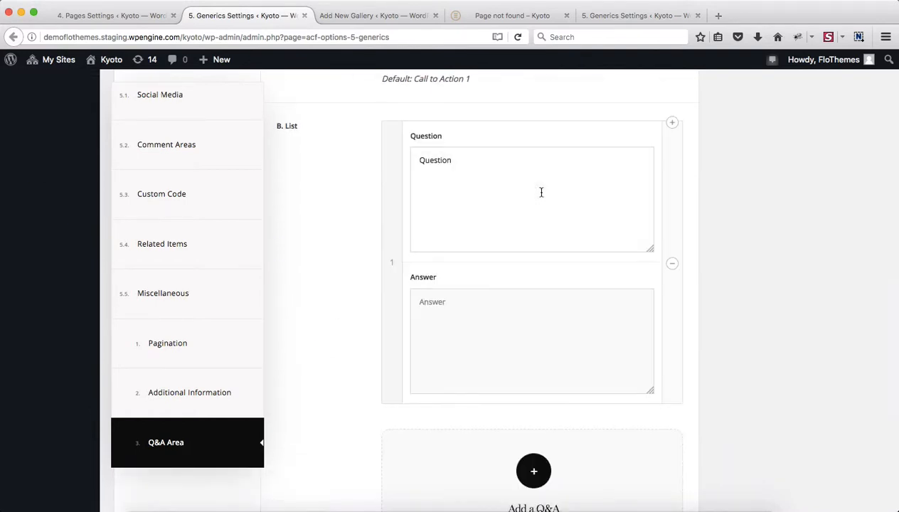
# Add two new, unfilled Q&A entries to the FAQ list.
pyautogui.click(518, 343)
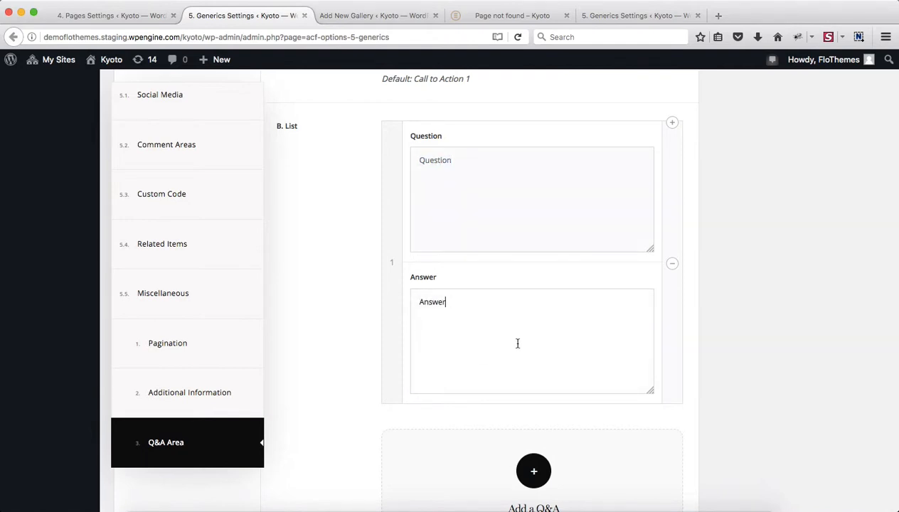
pyautogui.scroll(-3)
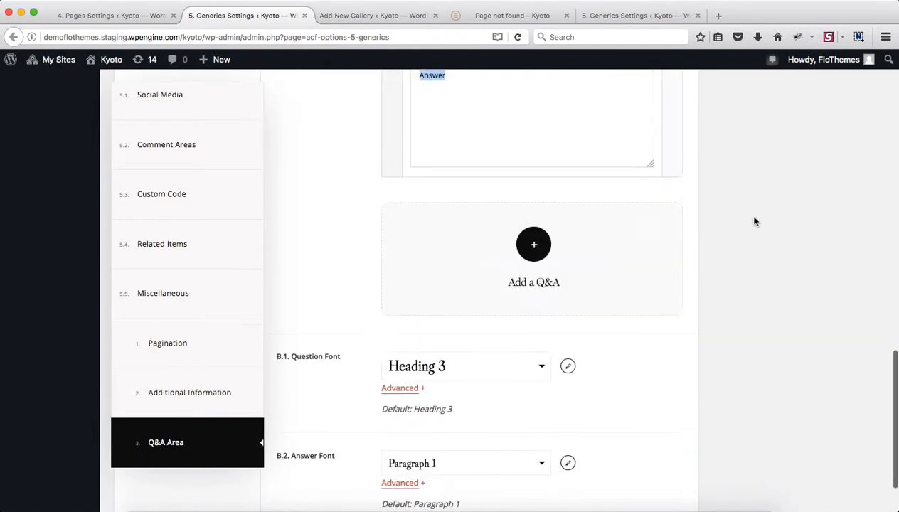
pyautogui.click(533, 245)
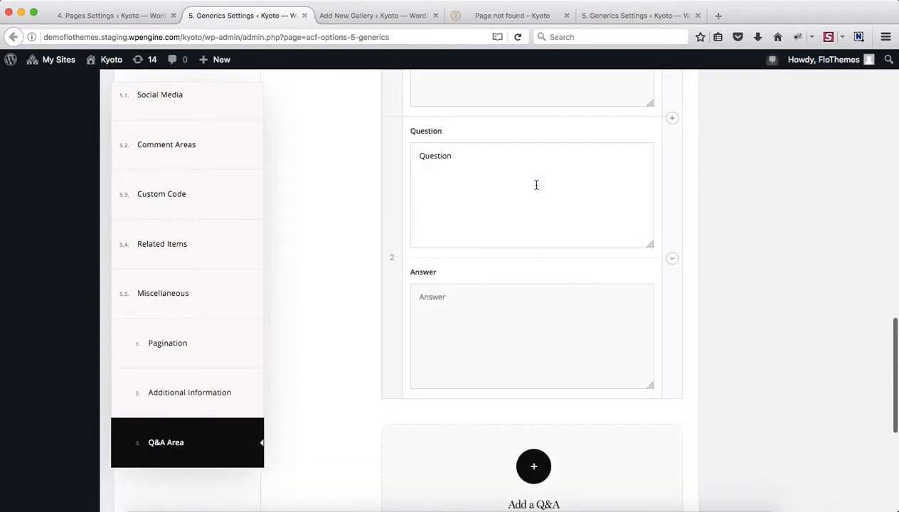
pyautogui.scroll(-3)
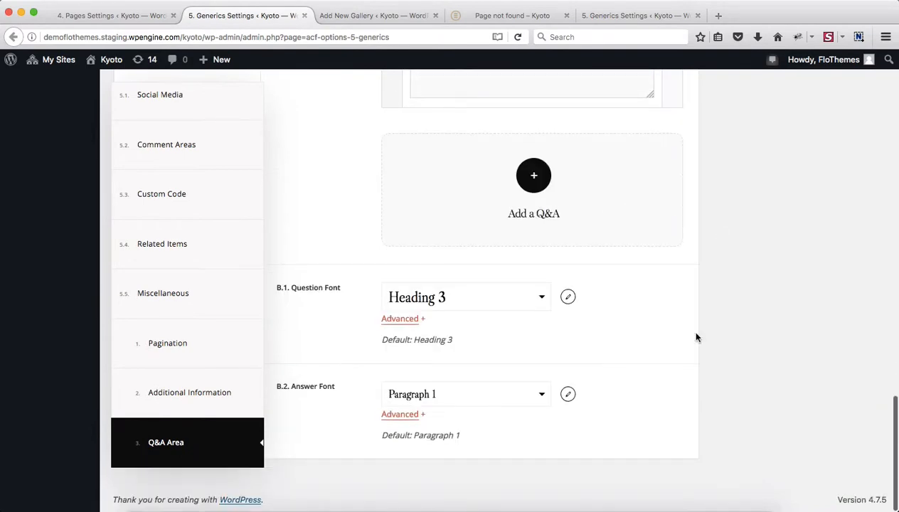
pyautogui.moveTo(221, 9)
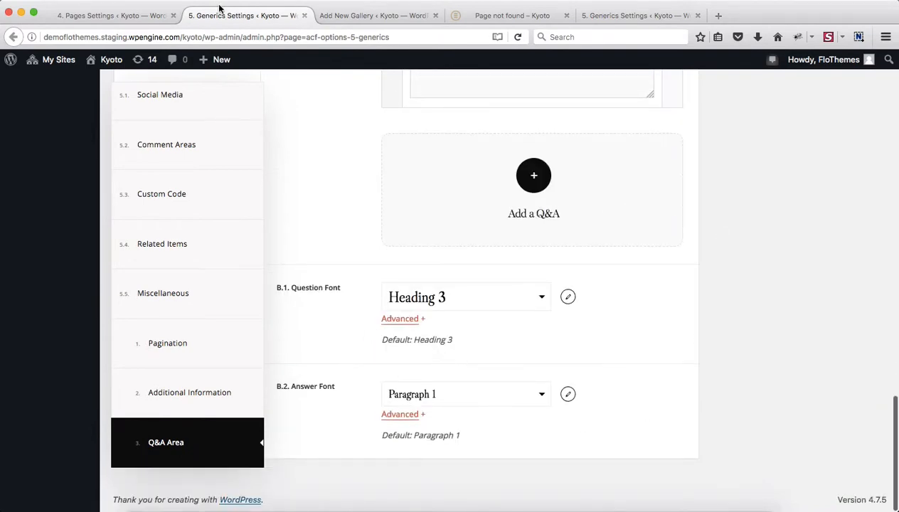
# Check gallery comments are enabled, then view Generics Comment Areas with WordPress comments as the type.
pyautogui.click(110, 14)
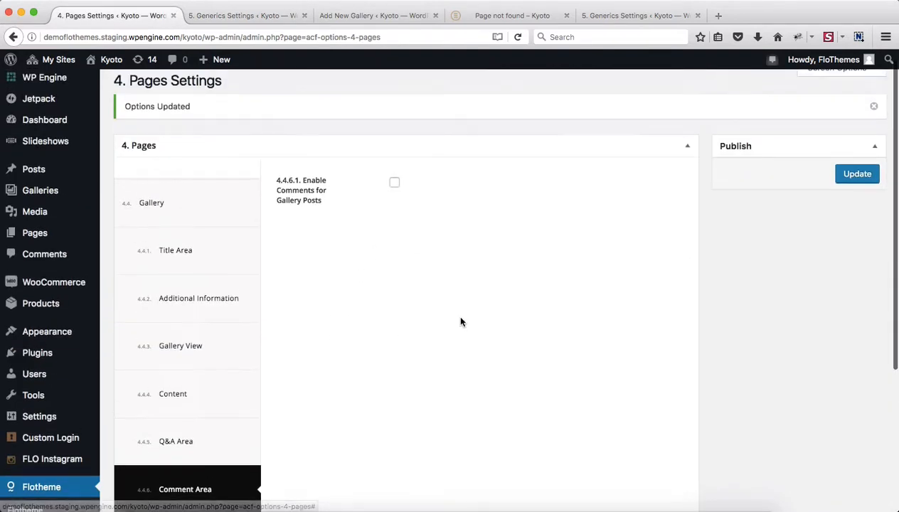
pyautogui.moveTo(384, 206)
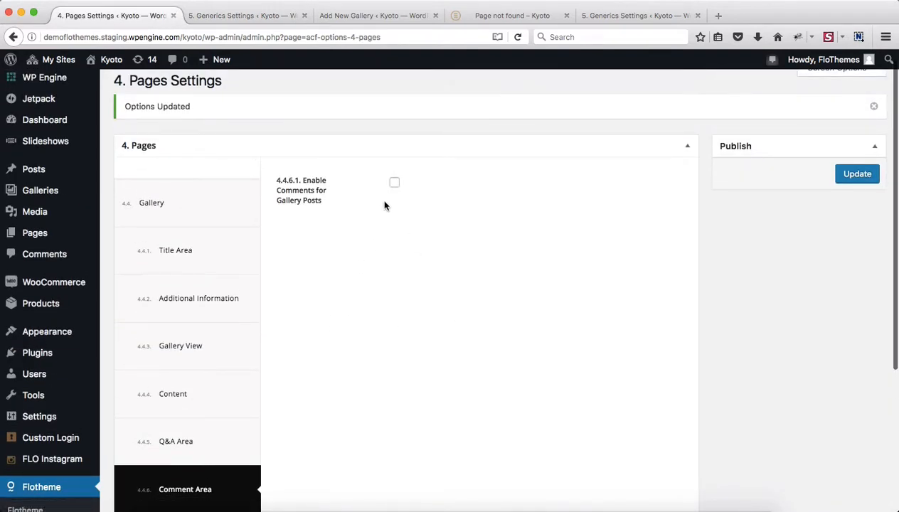
pyautogui.click(242, 14)
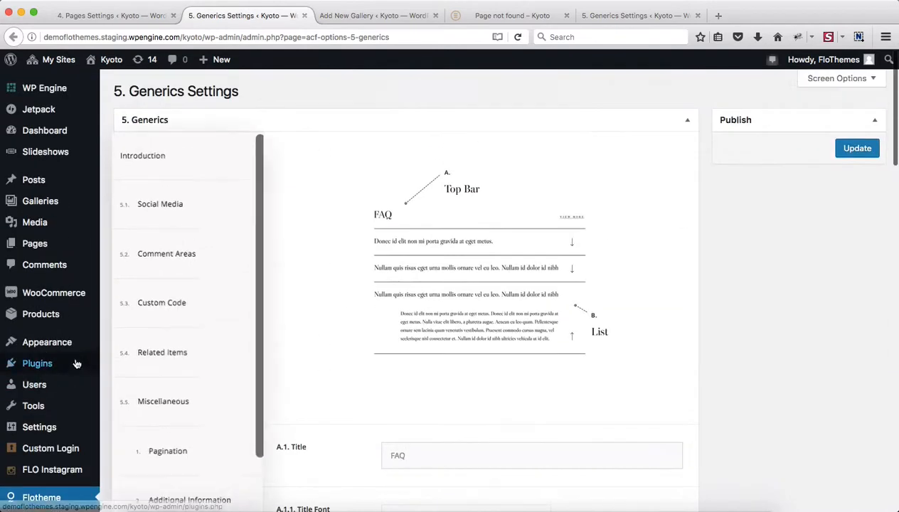
pyautogui.scroll(-3)
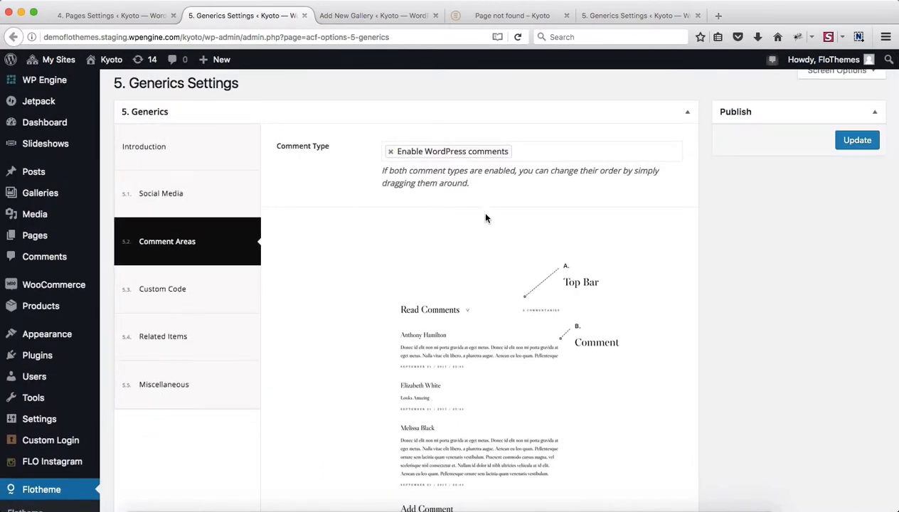
pyautogui.moveTo(566, 152)
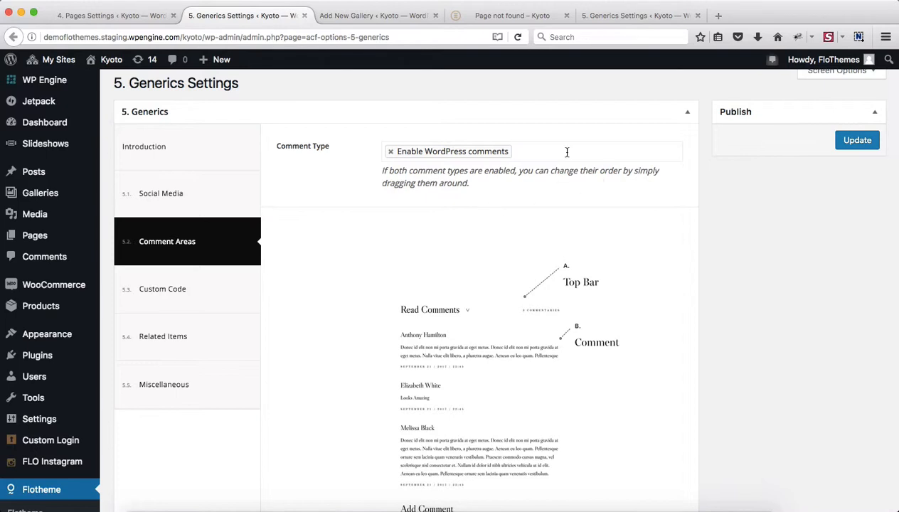
pyautogui.moveTo(299, 163)
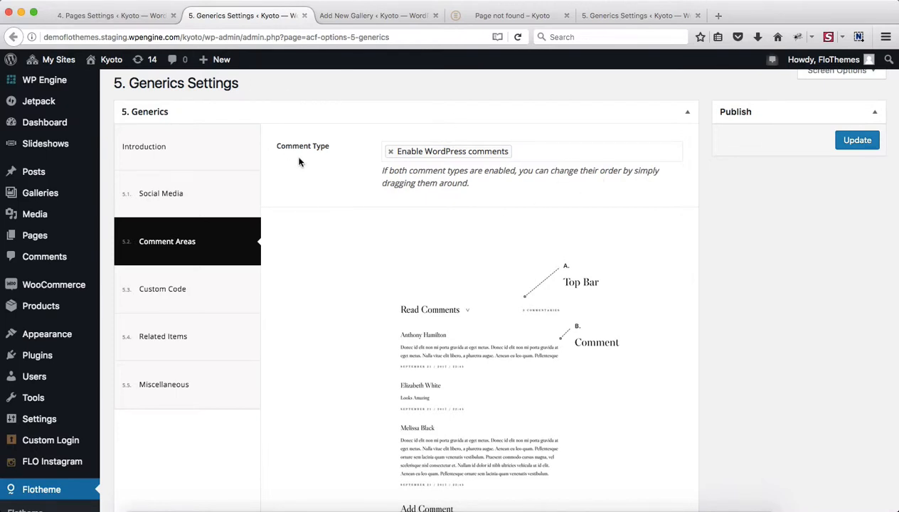
# Review the Generics Related Items options: colours and the default title 'You Might Also Like'.
pyautogui.click(110, 15)
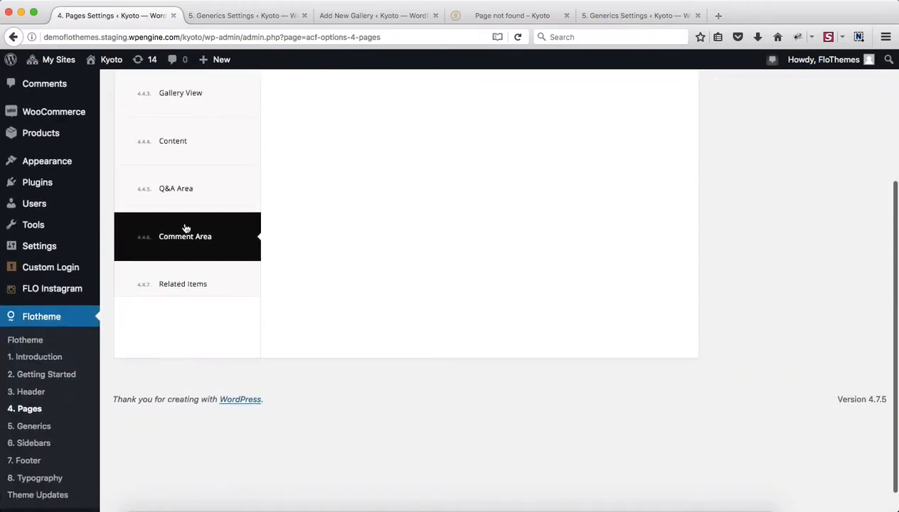
pyautogui.click(185, 237)
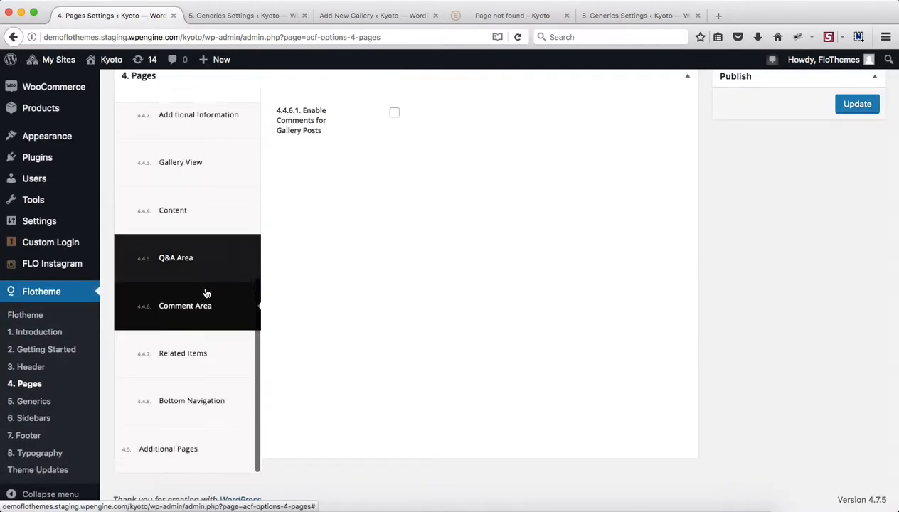
pyautogui.click(182, 353)
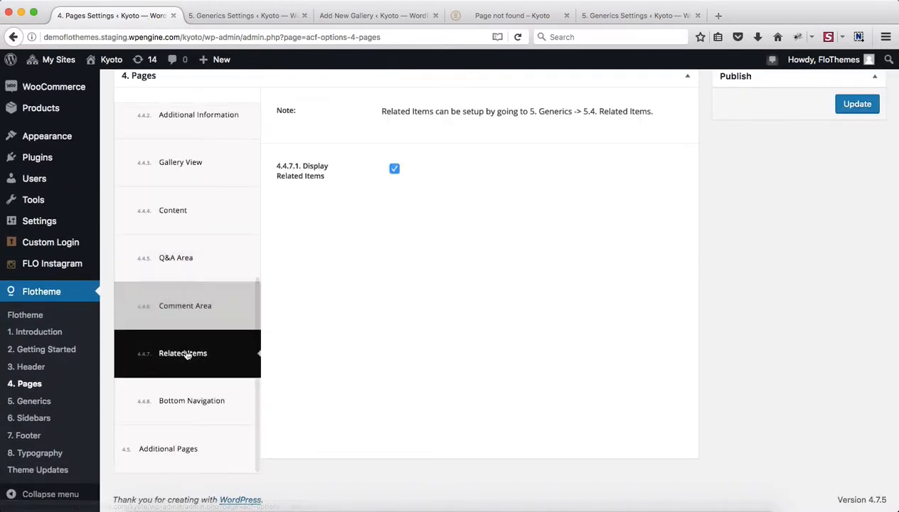
pyautogui.click(856, 104)
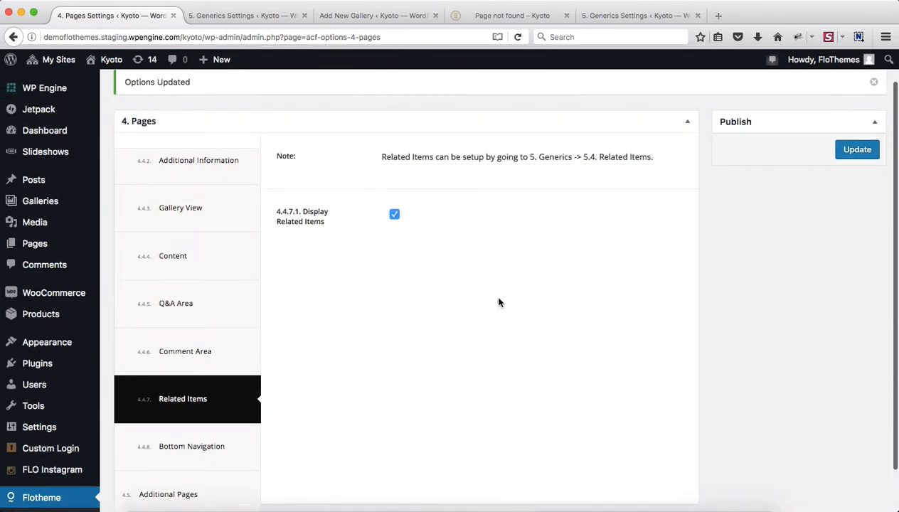
pyautogui.moveTo(427, 254)
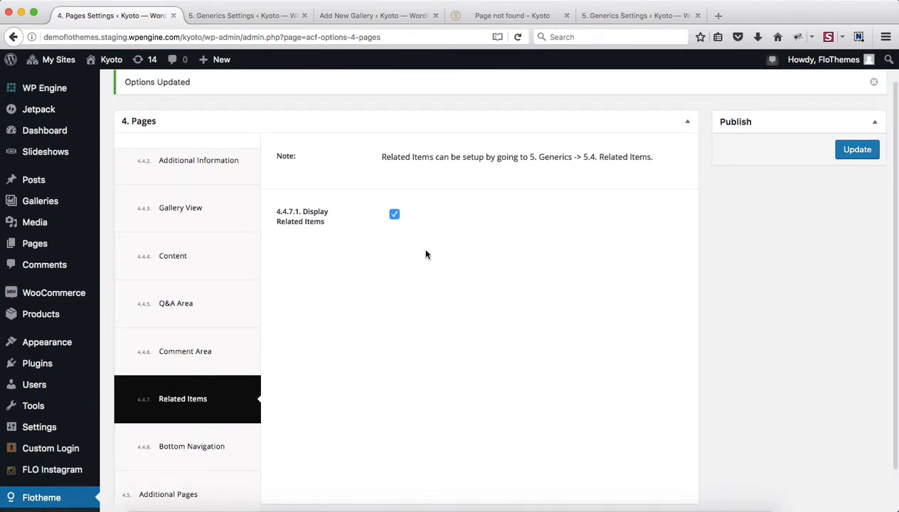
pyautogui.moveTo(579, 171)
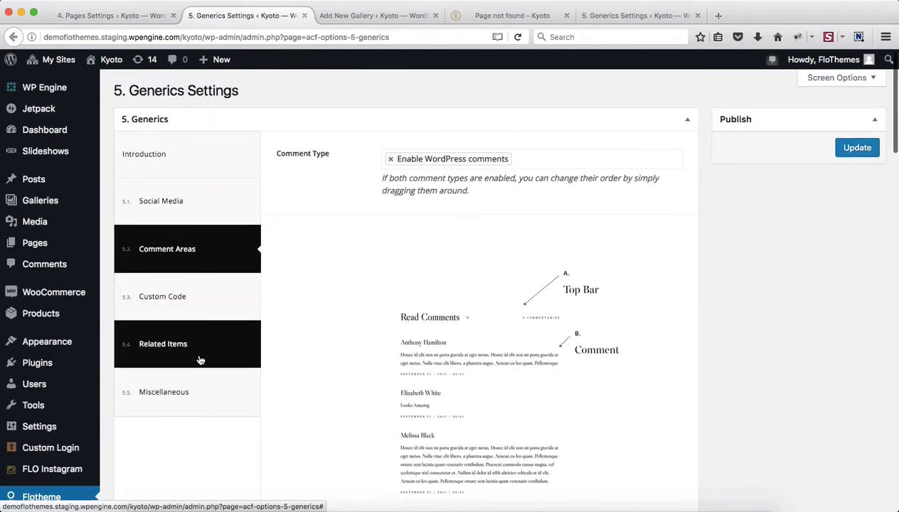
pyautogui.scroll(-3)
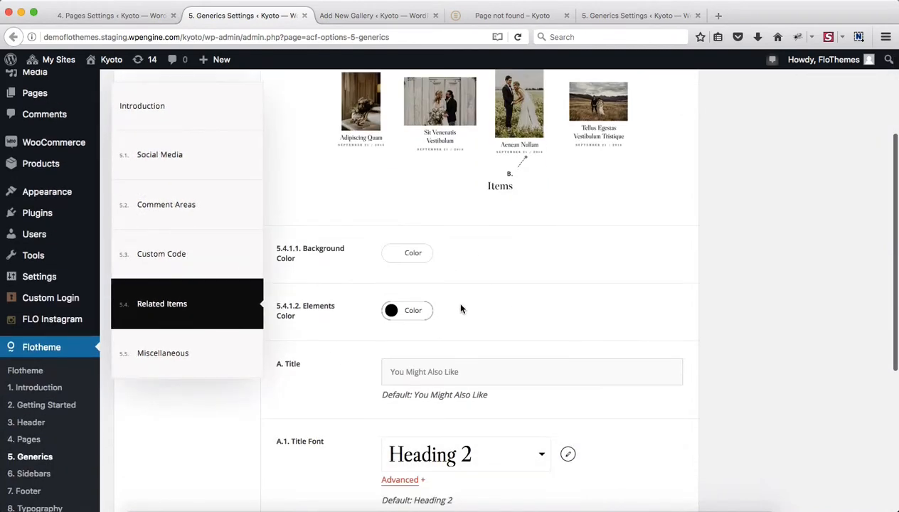
pyautogui.scroll(-3)
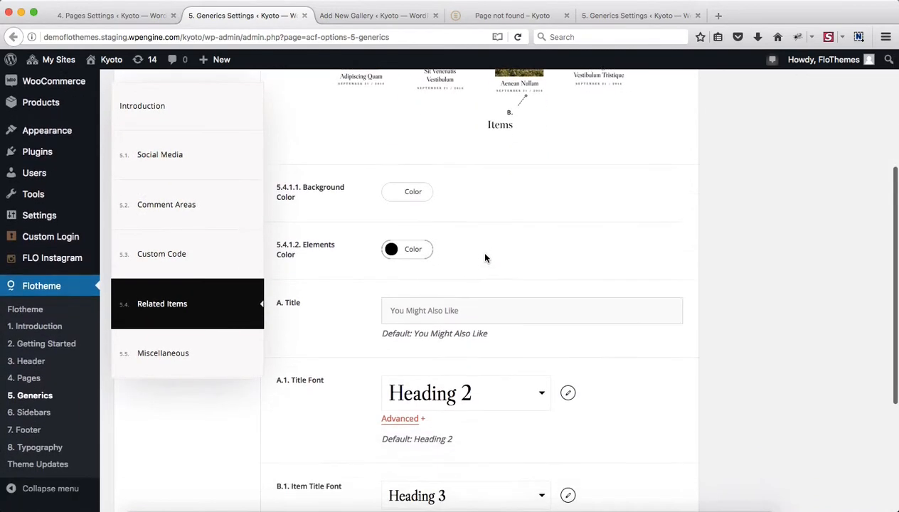
pyautogui.scroll(-3)
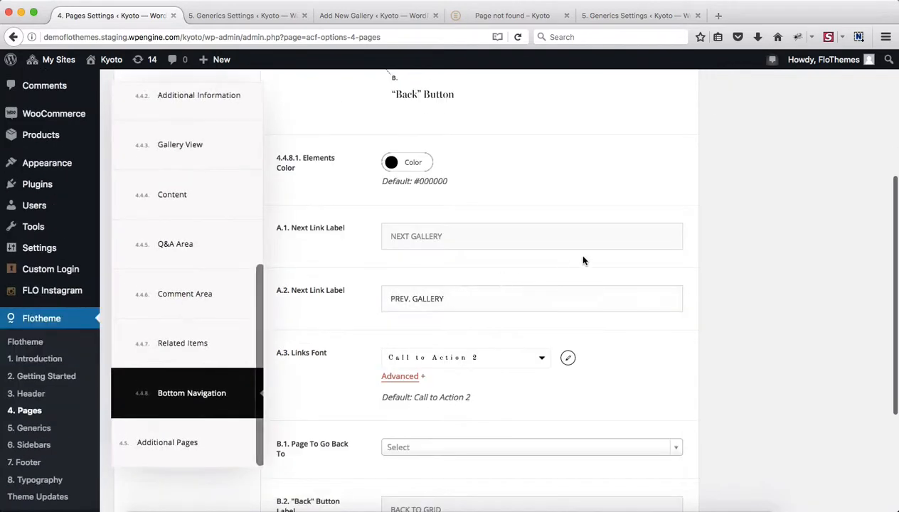
# Review gallery Bottom Navigation labels and the unset 'Page To Go Back To', then view the live Gallery A page.
pyautogui.scroll(-3)
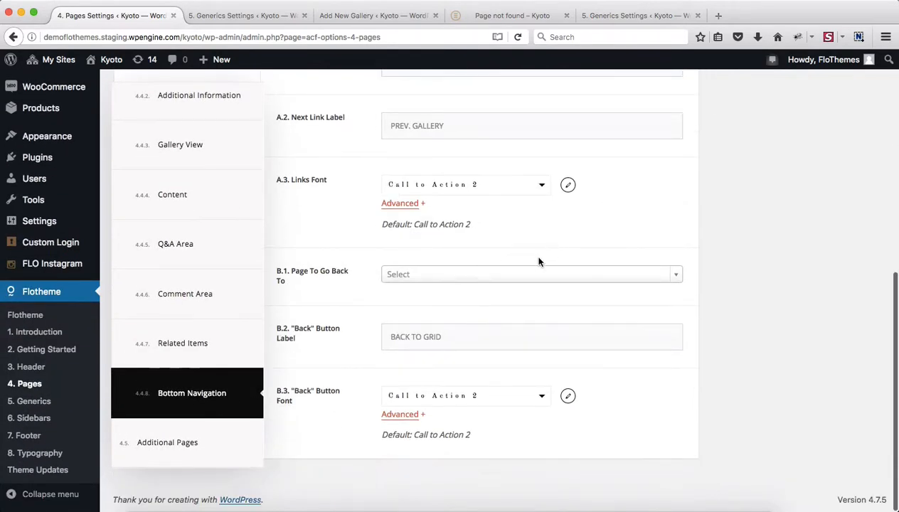
pyautogui.moveTo(816, 243)
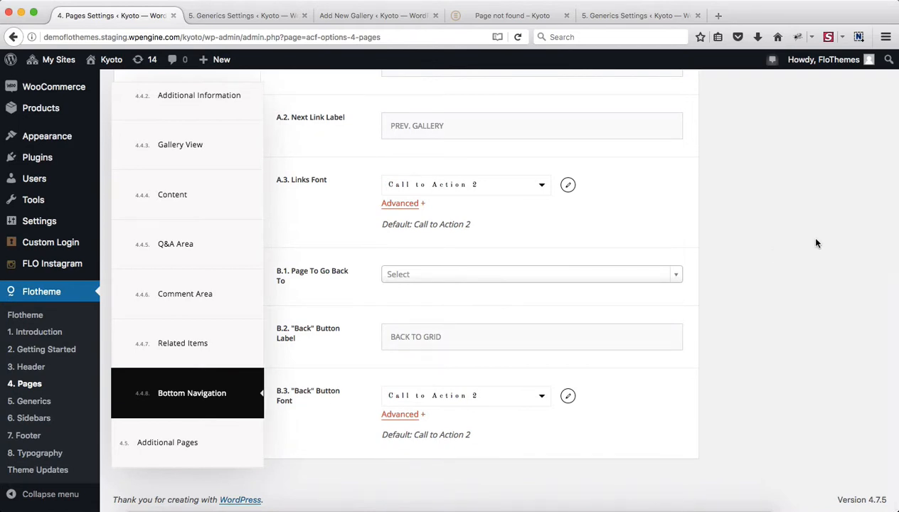
pyautogui.moveTo(518, 274)
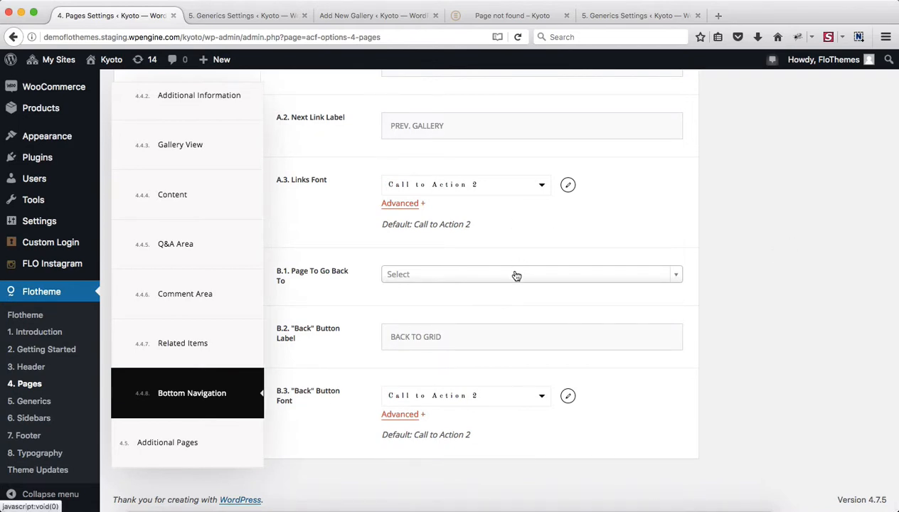
pyautogui.click(517, 273)
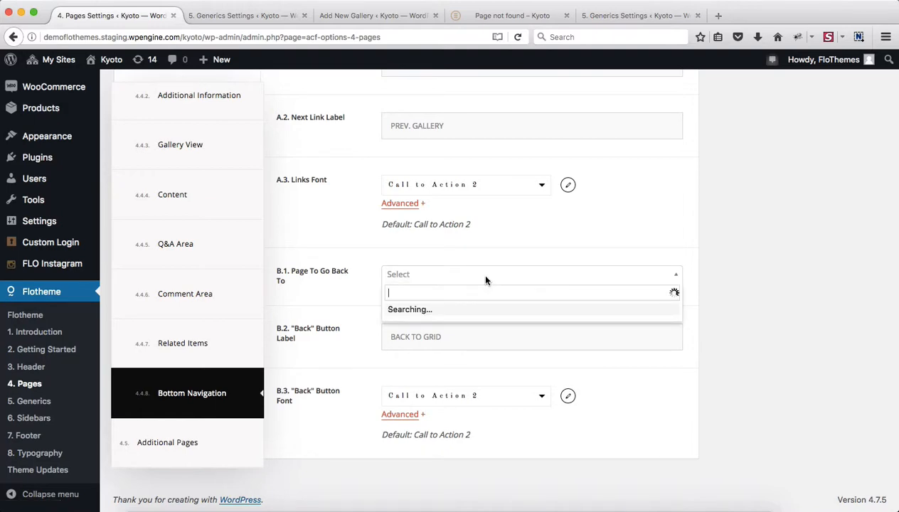
pyautogui.click(511, 14)
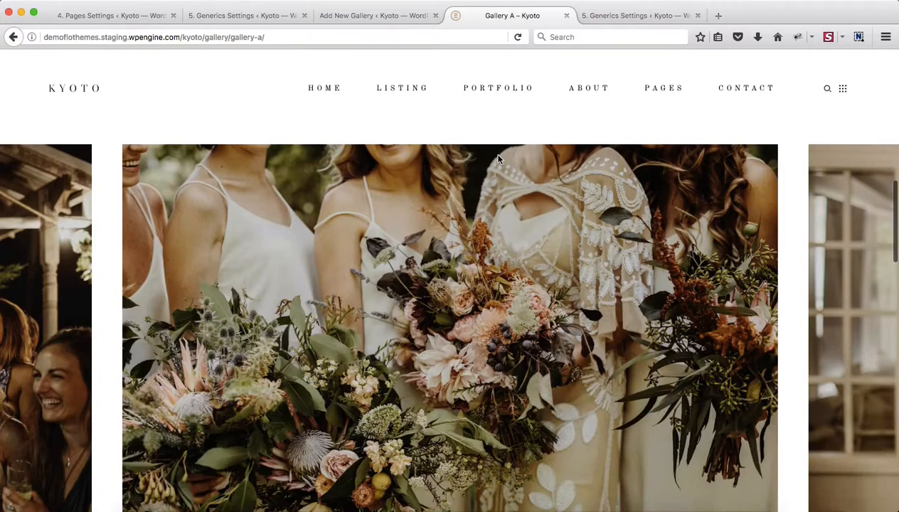
# Review Gallery A's description and 'You Might Also Like' related galleries, then return to the admin Pages Settings.
pyautogui.scroll(-3)
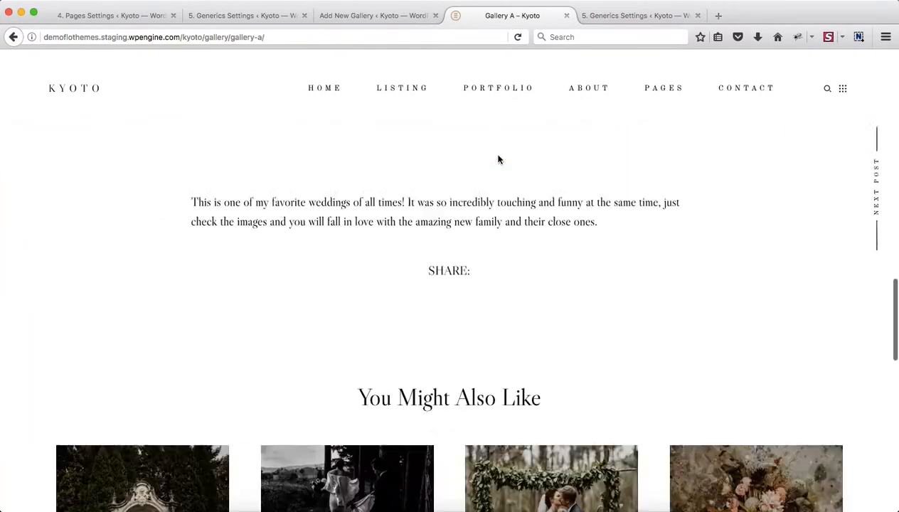
pyautogui.scroll(3)
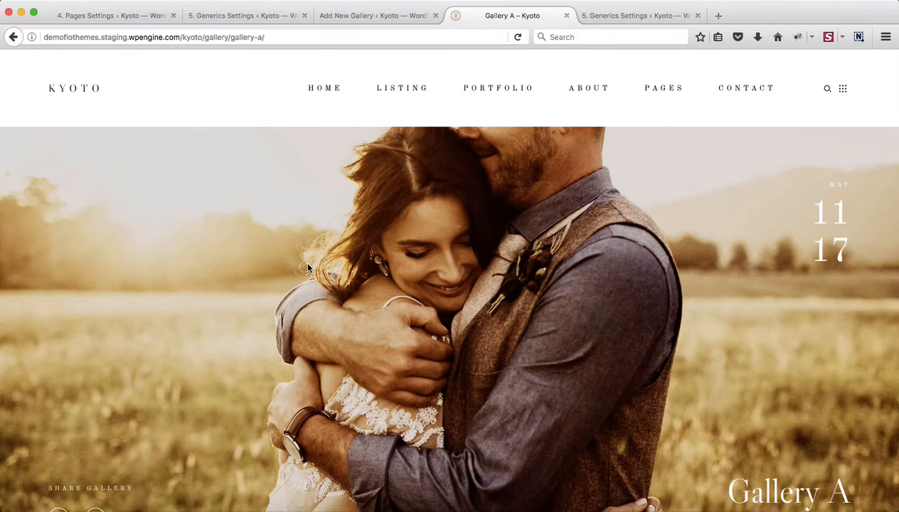
pyautogui.scroll(-3)
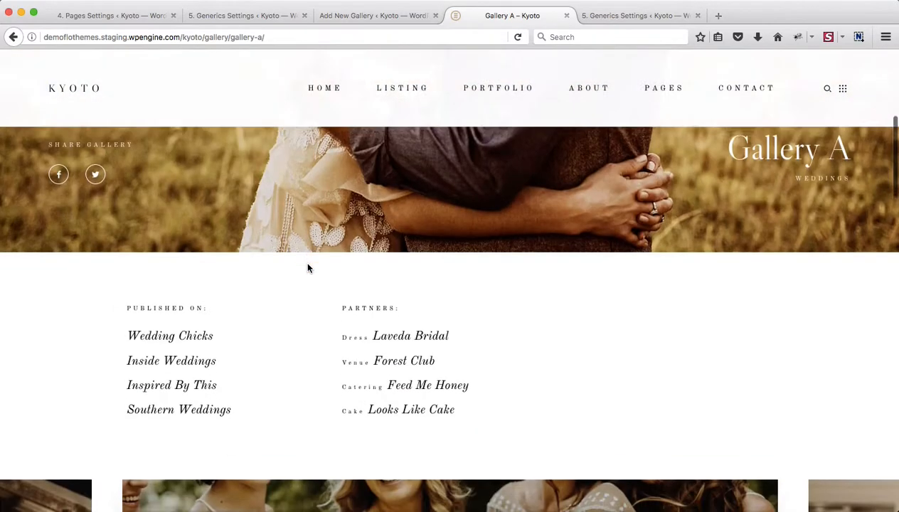
pyautogui.scroll(-3)
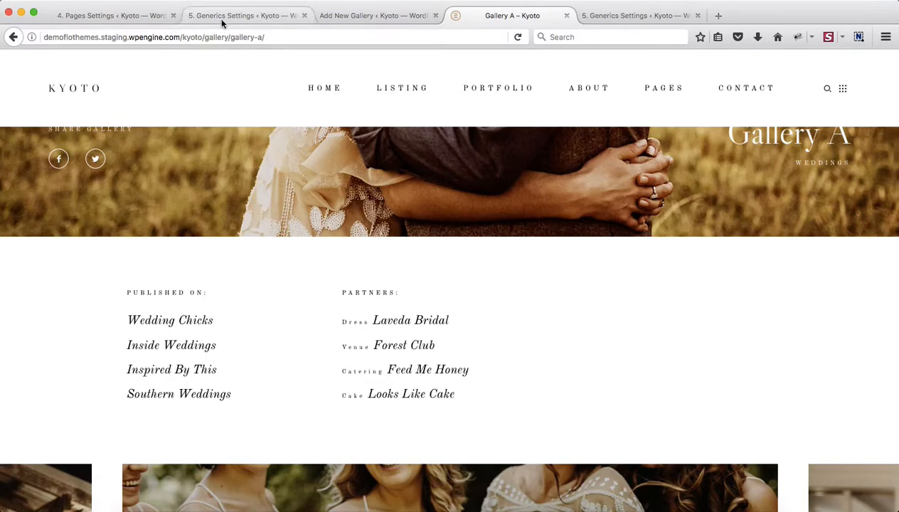
pyautogui.click(106, 14)
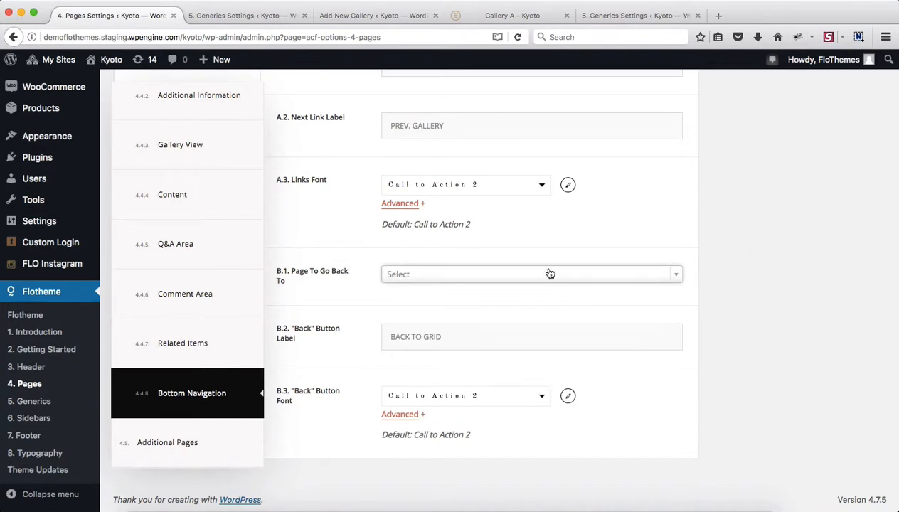
# Browse the 'Page To Go Back To' list without choosing, keeping the 'BACK TO GRID' back-button label.
pyautogui.click(532, 273)
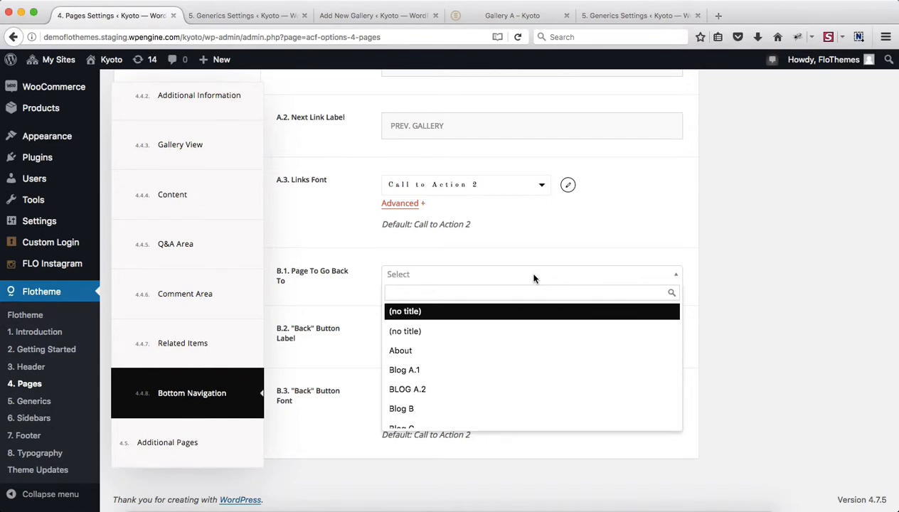
pyautogui.click(529, 293)
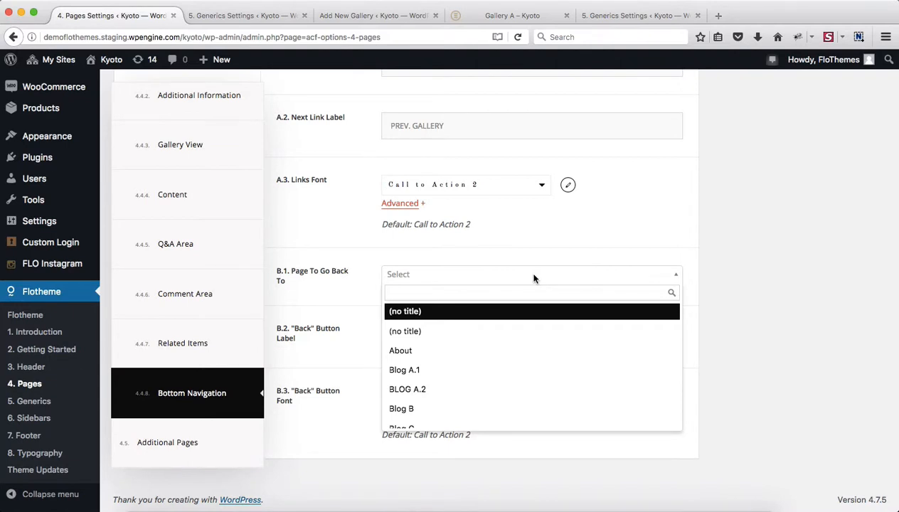
pyautogui.click(529, 293)
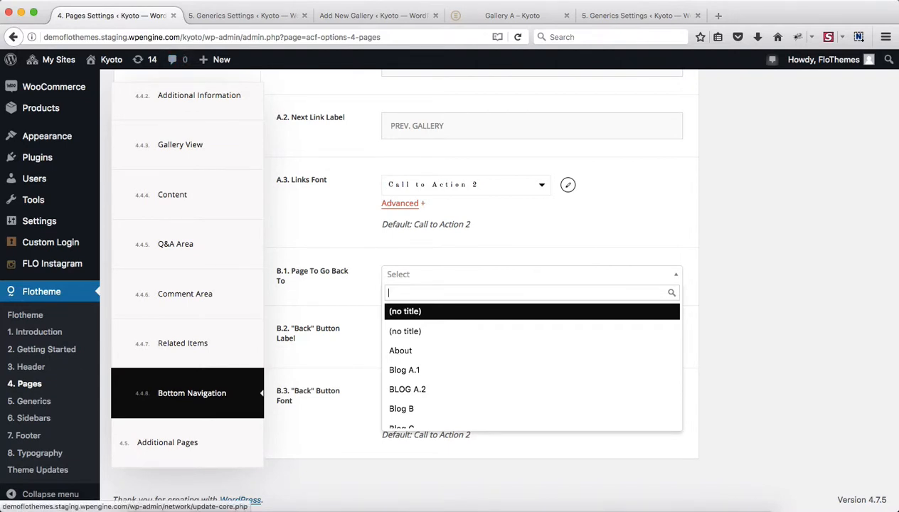
pyautogui.moveTo(370, 205)
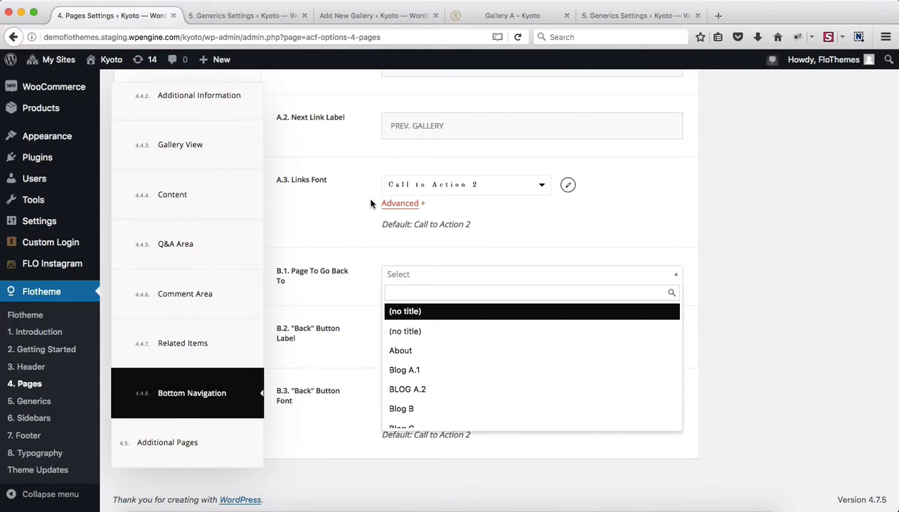
pyautogui.click(703, 244)
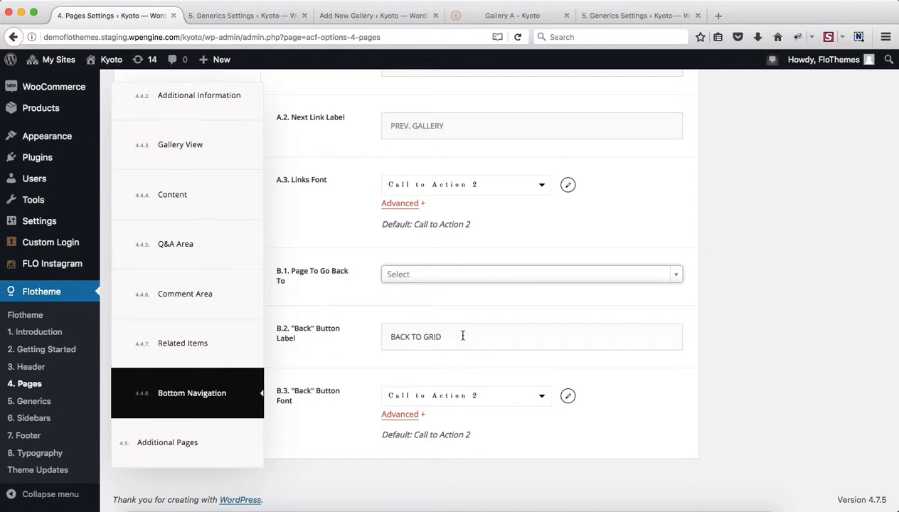
pyautogui.doubleClick(432, 336)
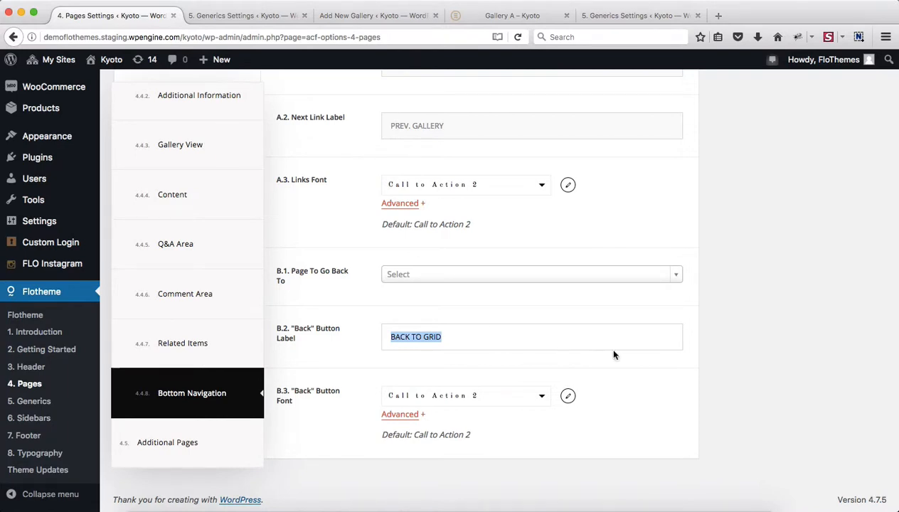
pyautogui.moveTo(745, 290)
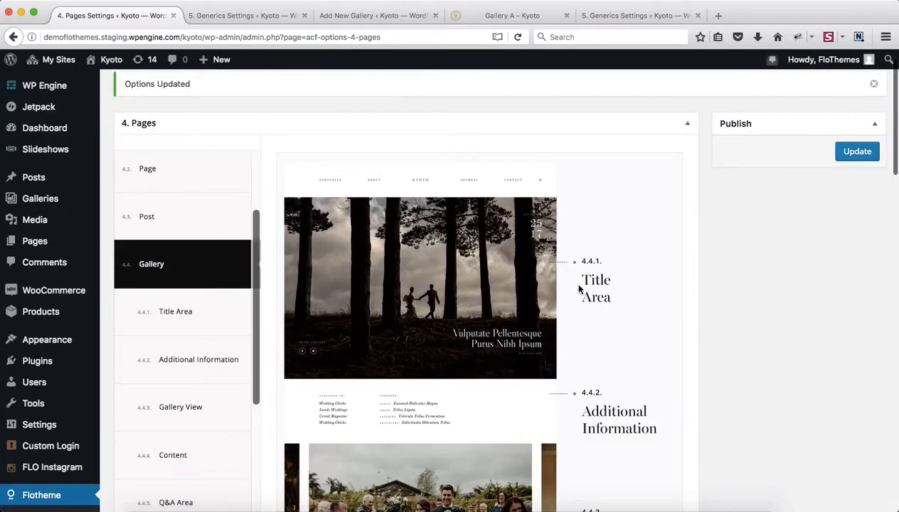
pyautogui.scroll(-3)
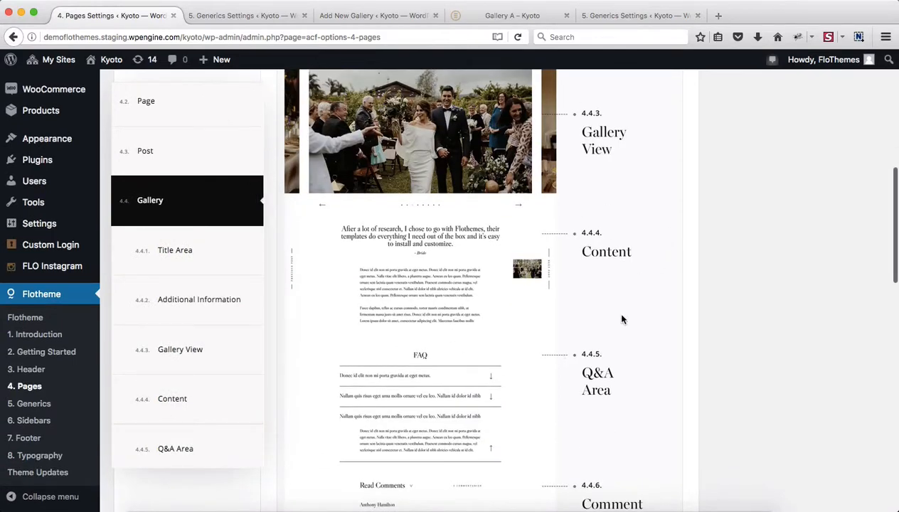
pyautogui.scroll(-3)
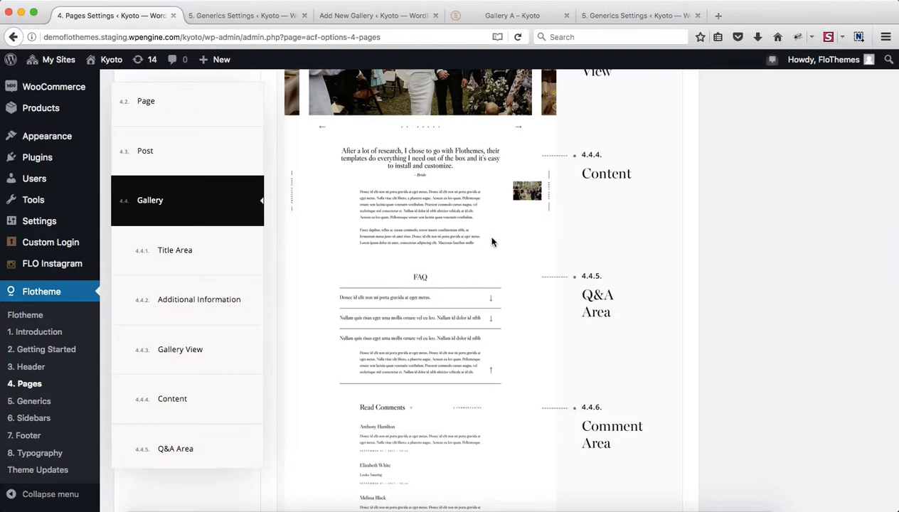
pyautogui.scroll(3)
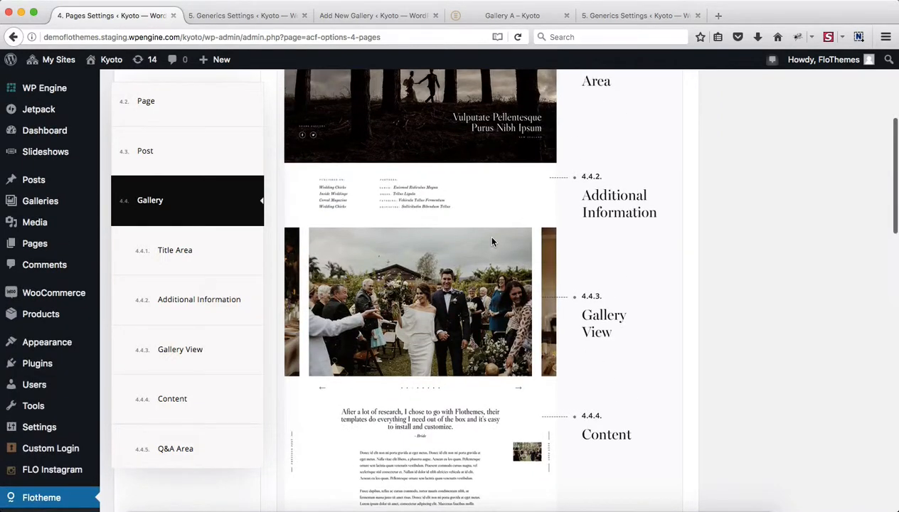